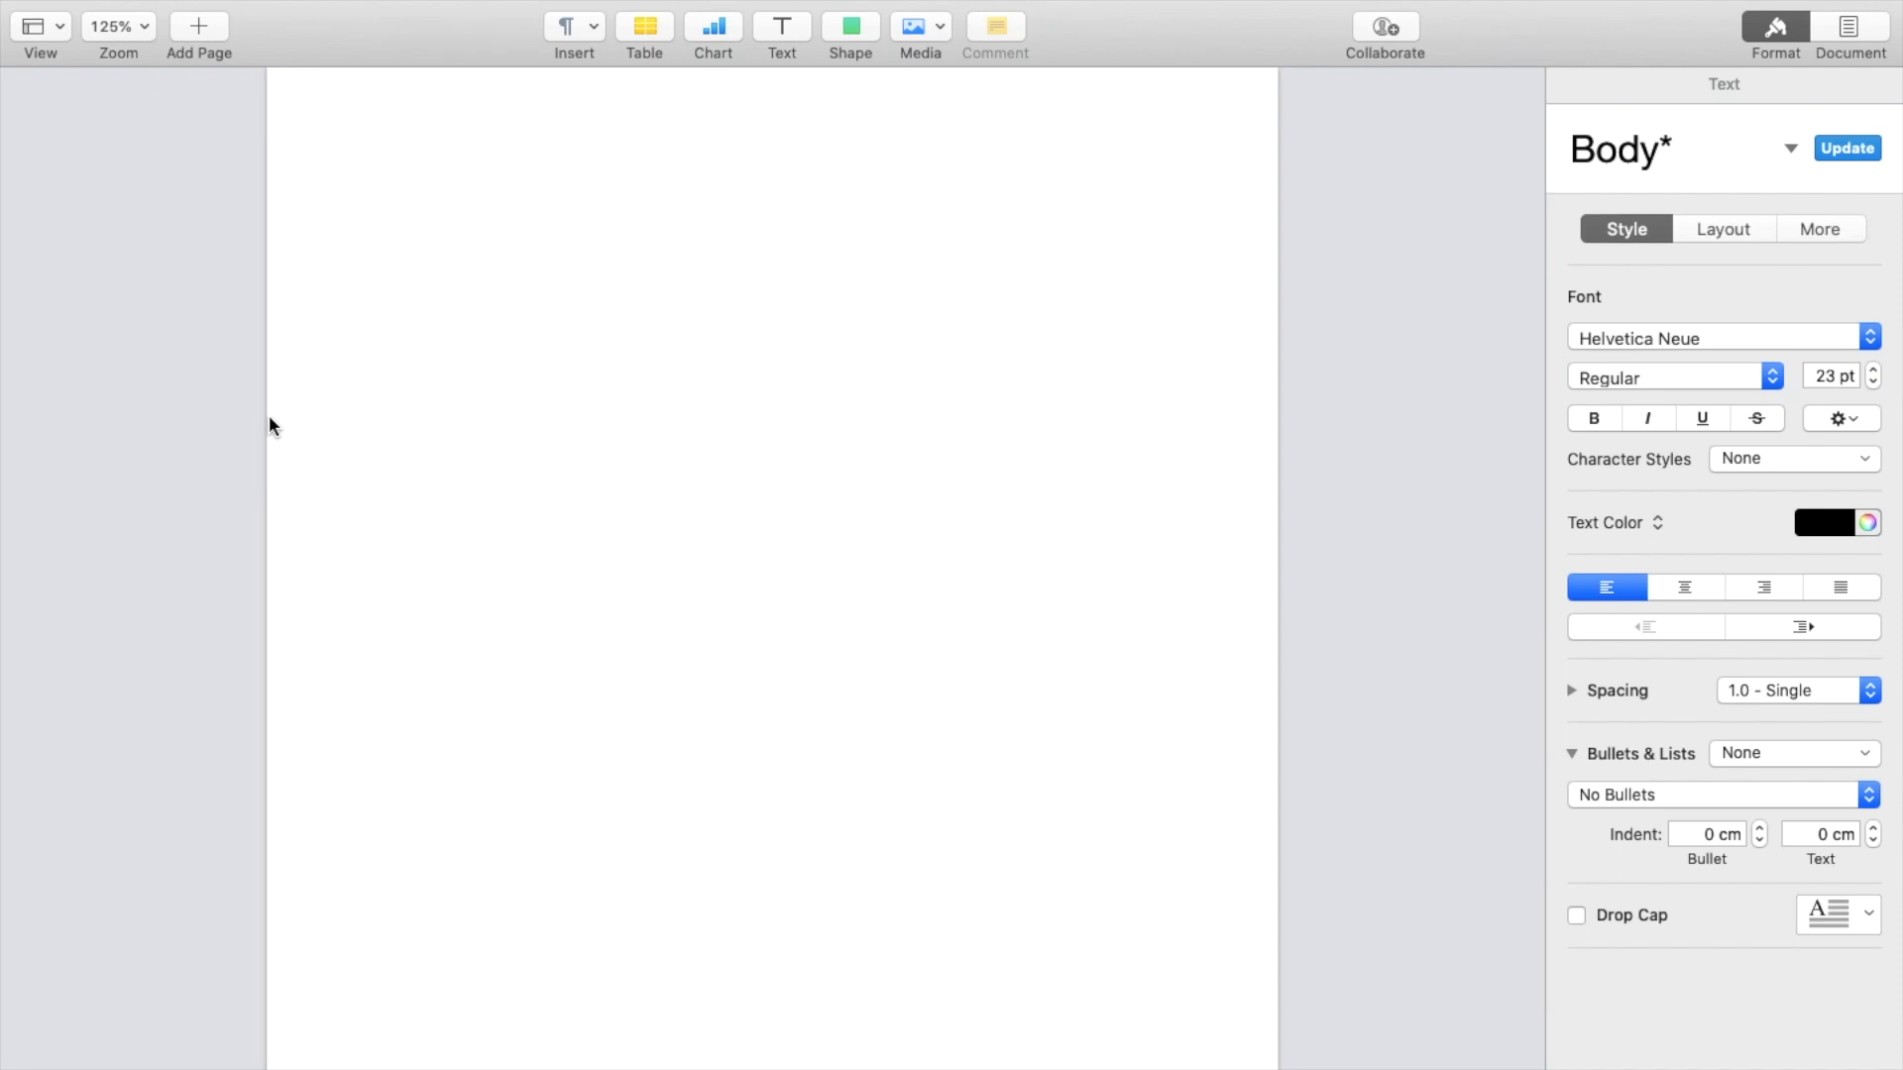
Type the first 'California' on the page and select the word
click(385, 209)
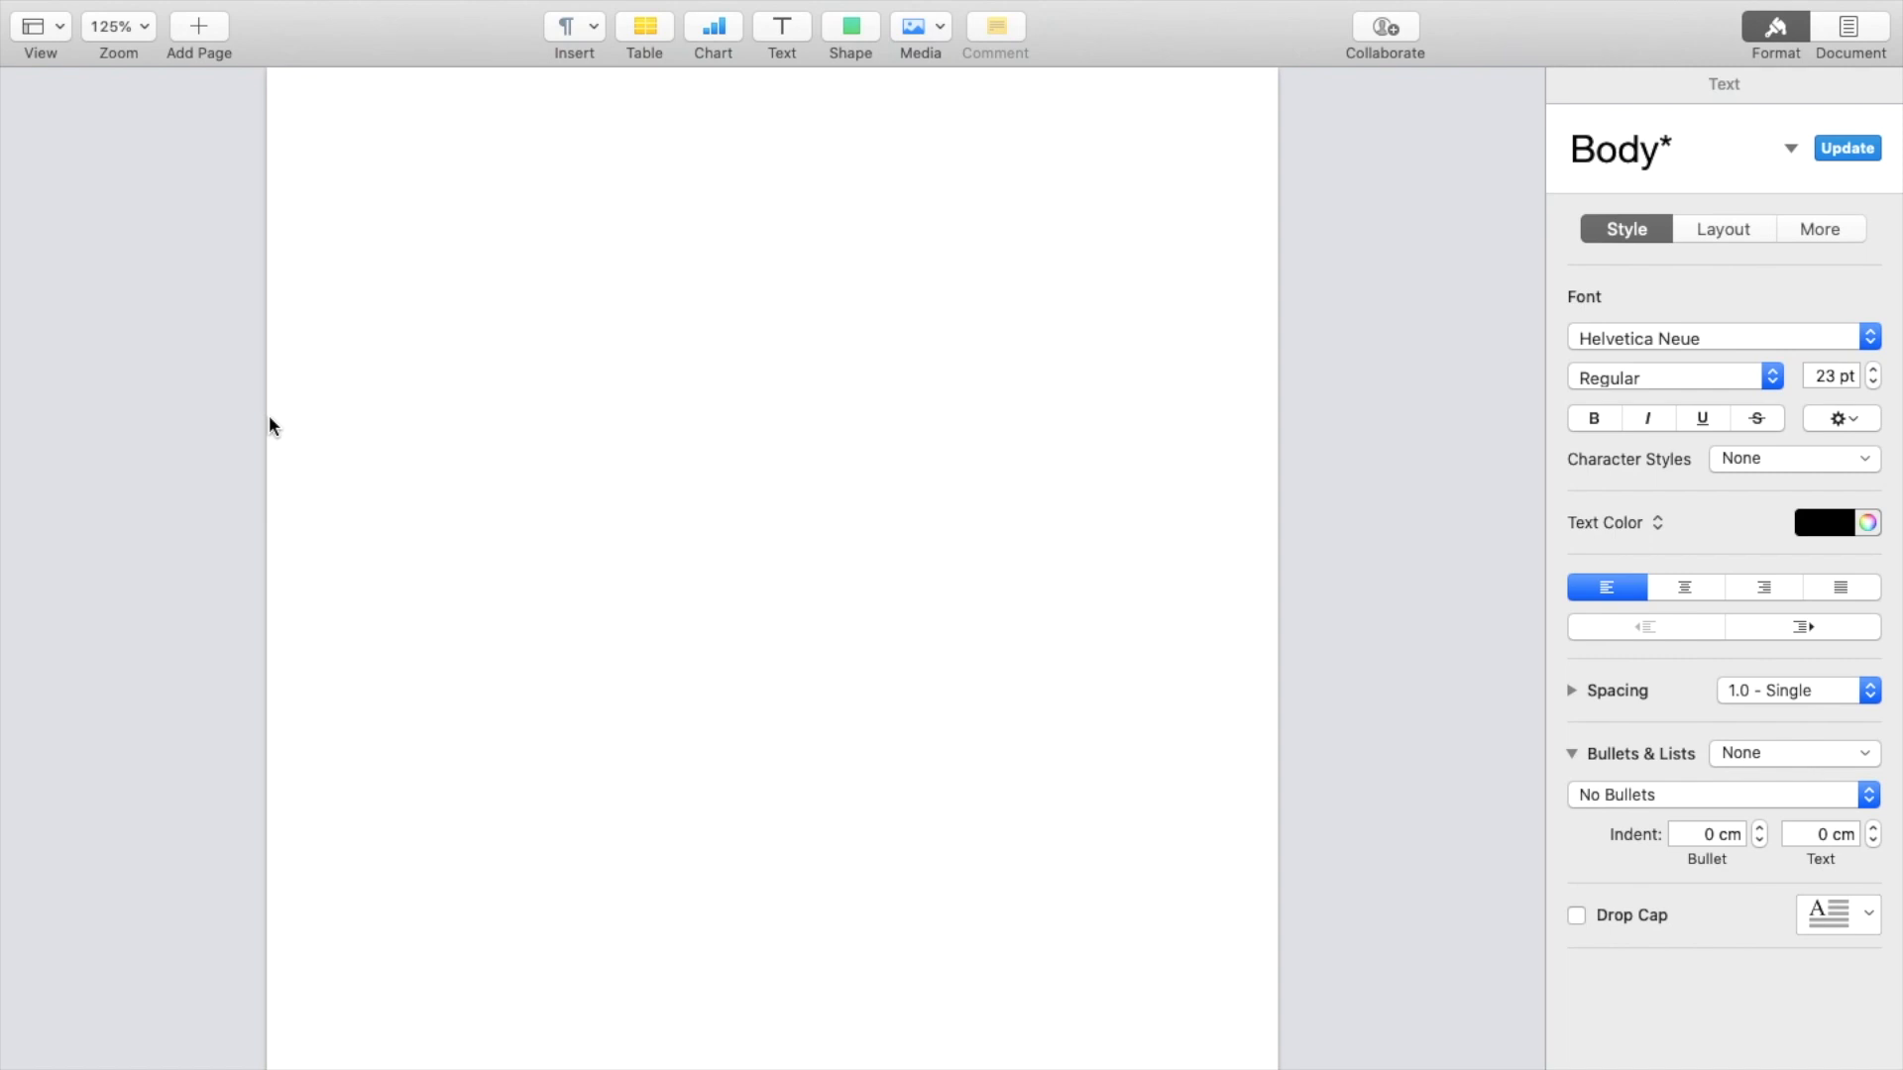
click(385, 209)
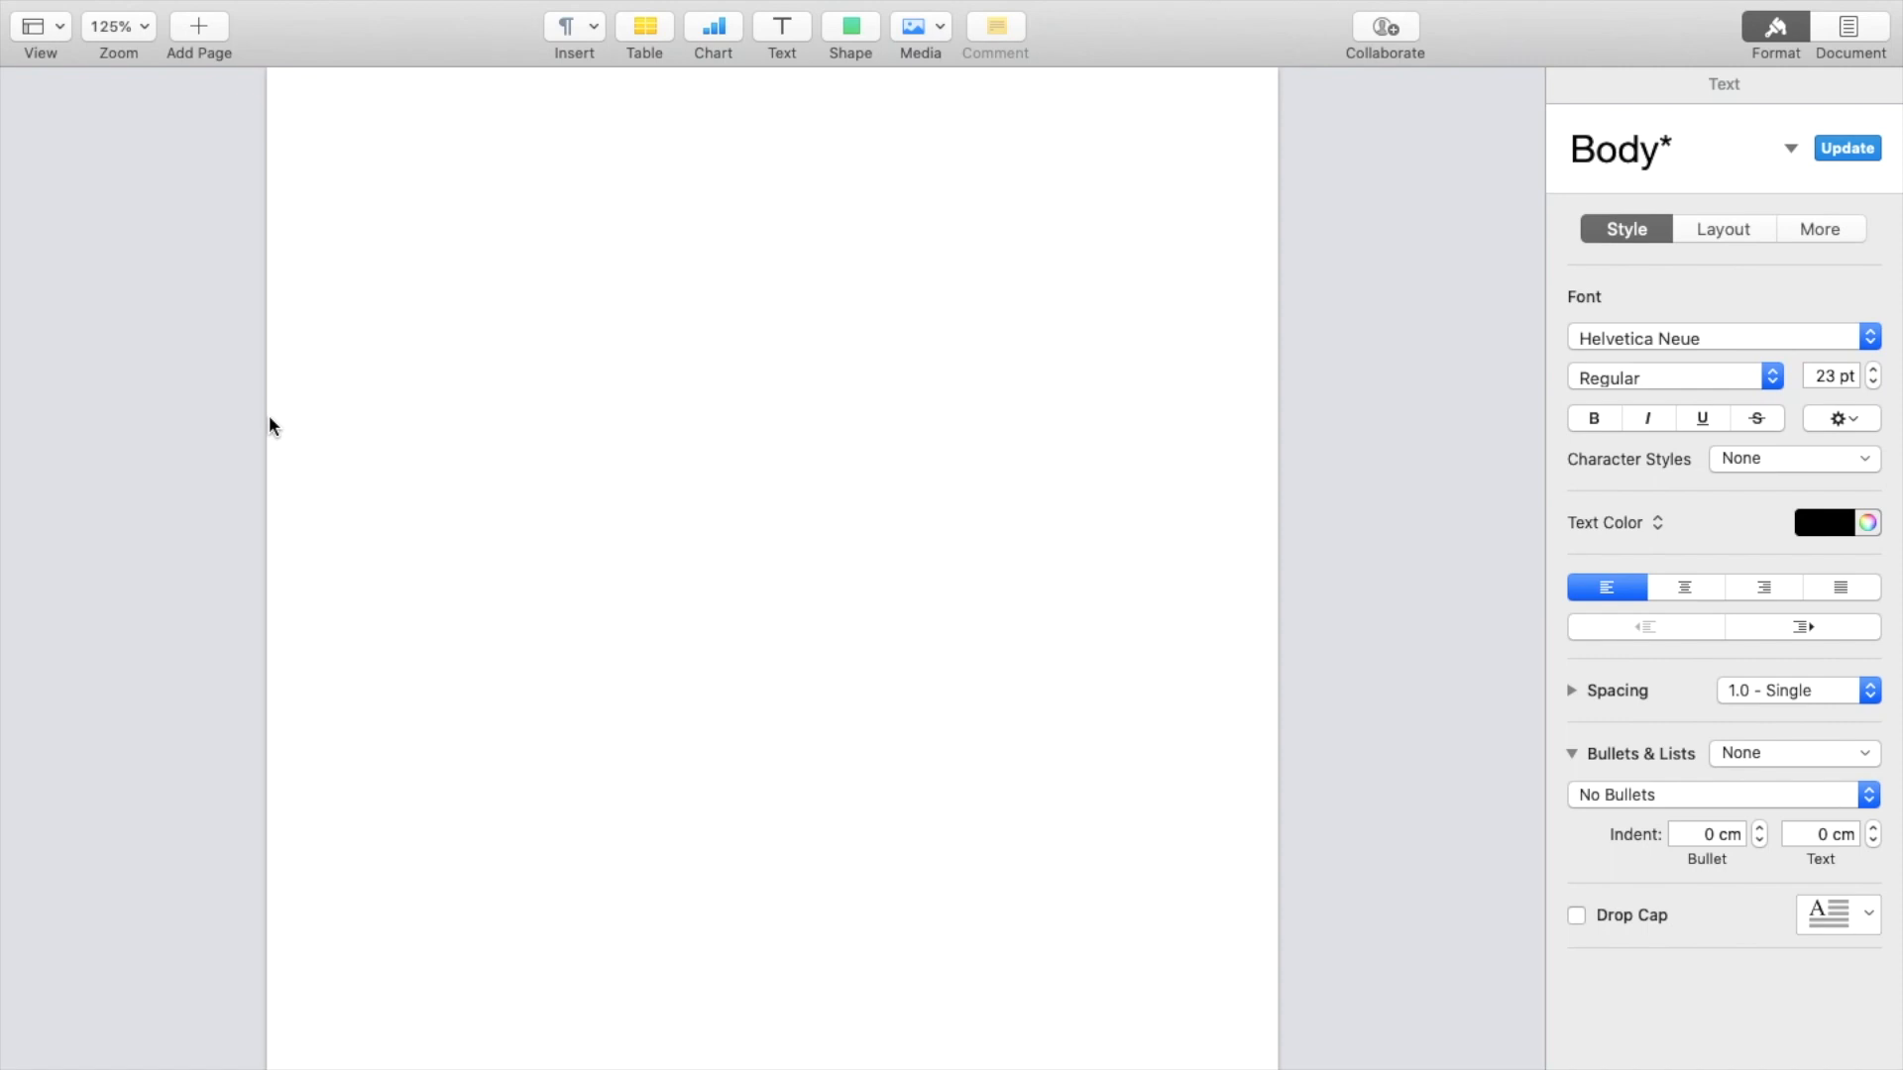
text(Cali)
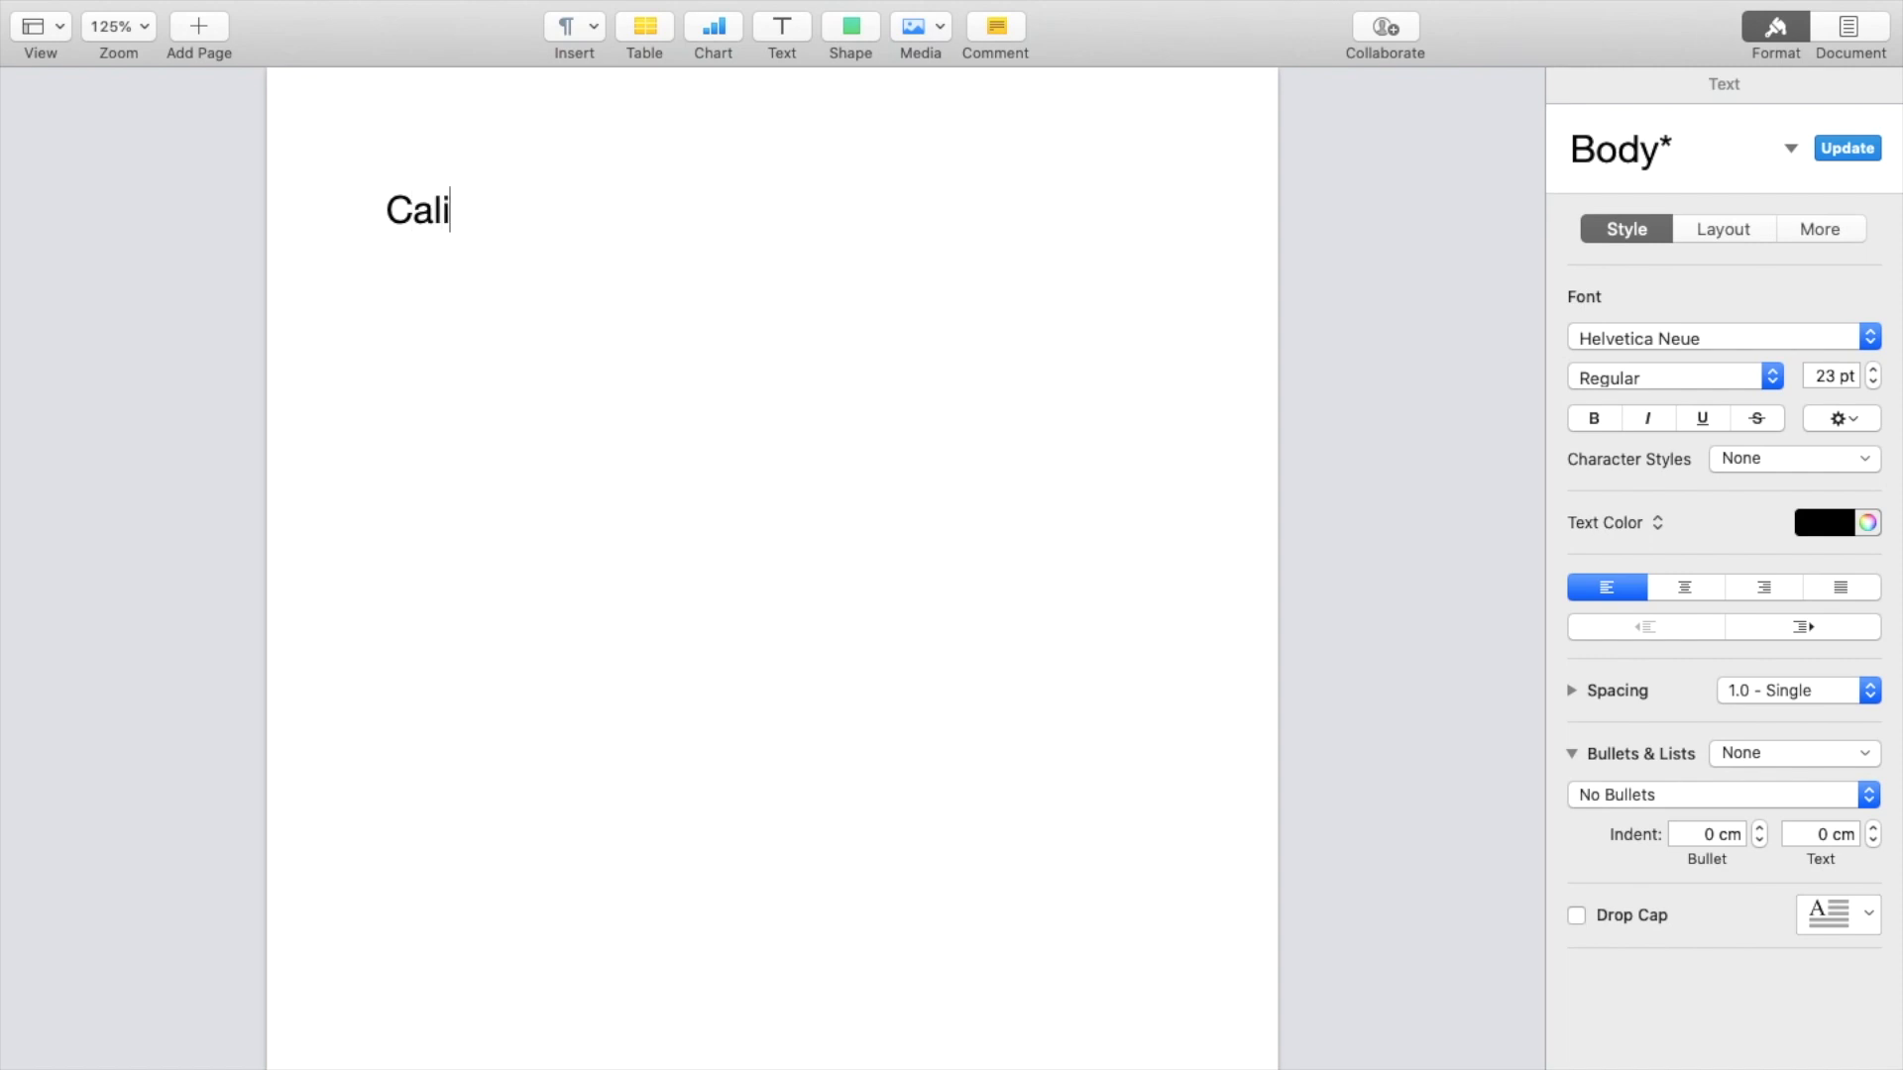
text(fornia)
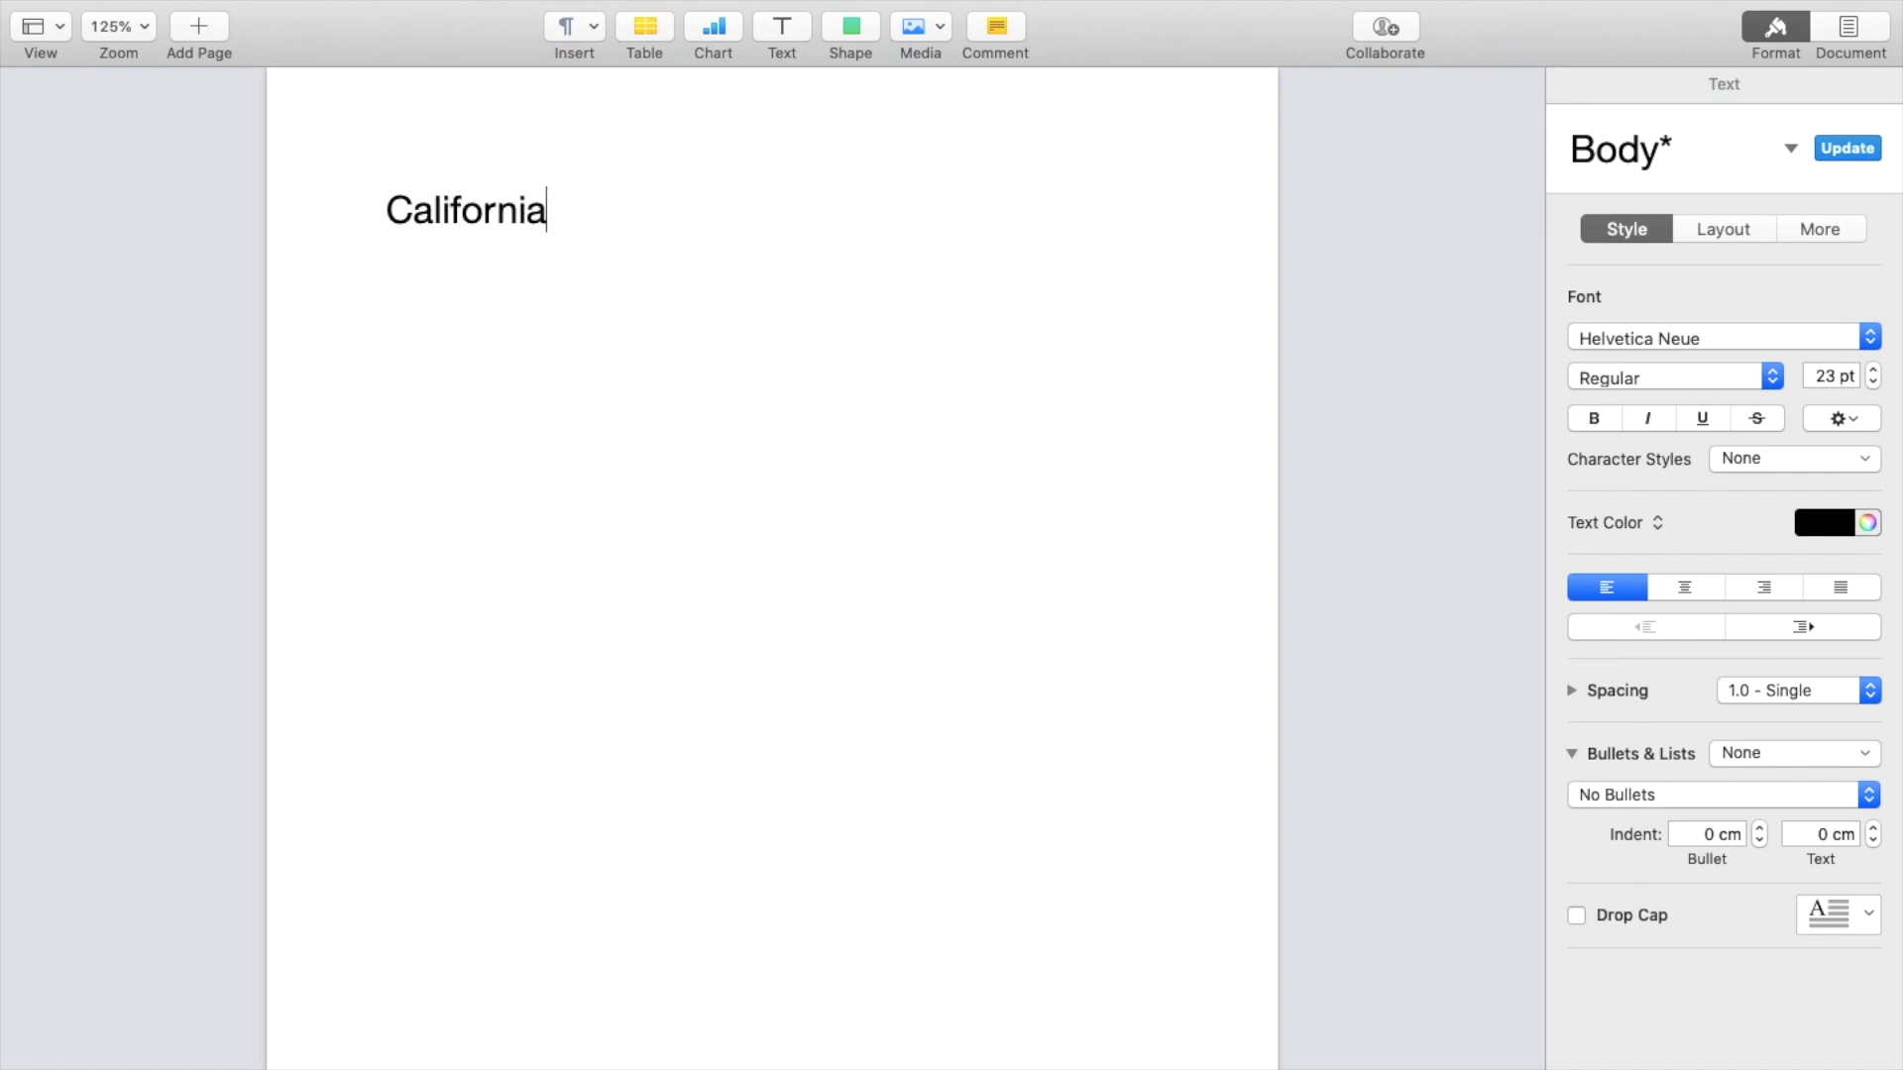
double_click(465, 210)
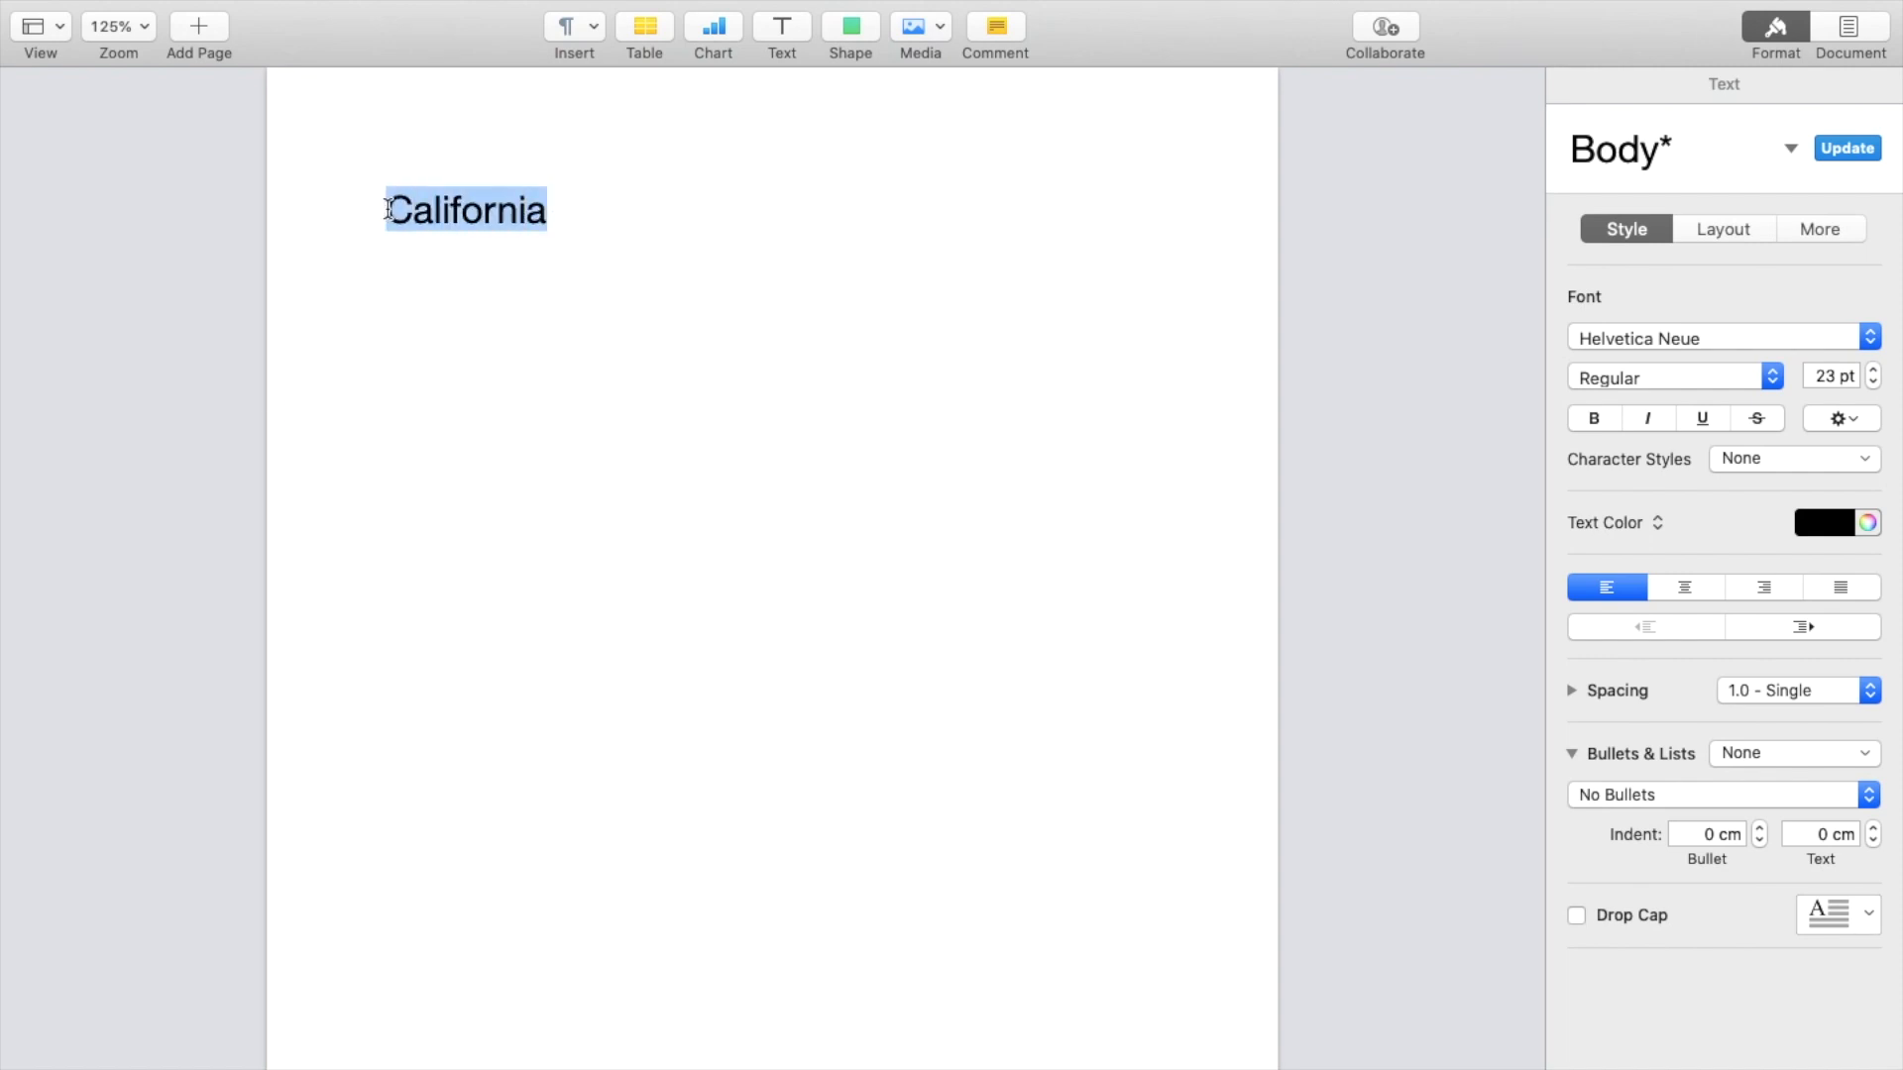
Add four more 'California' words so the first paragraph wraps onto a second line
text(California)
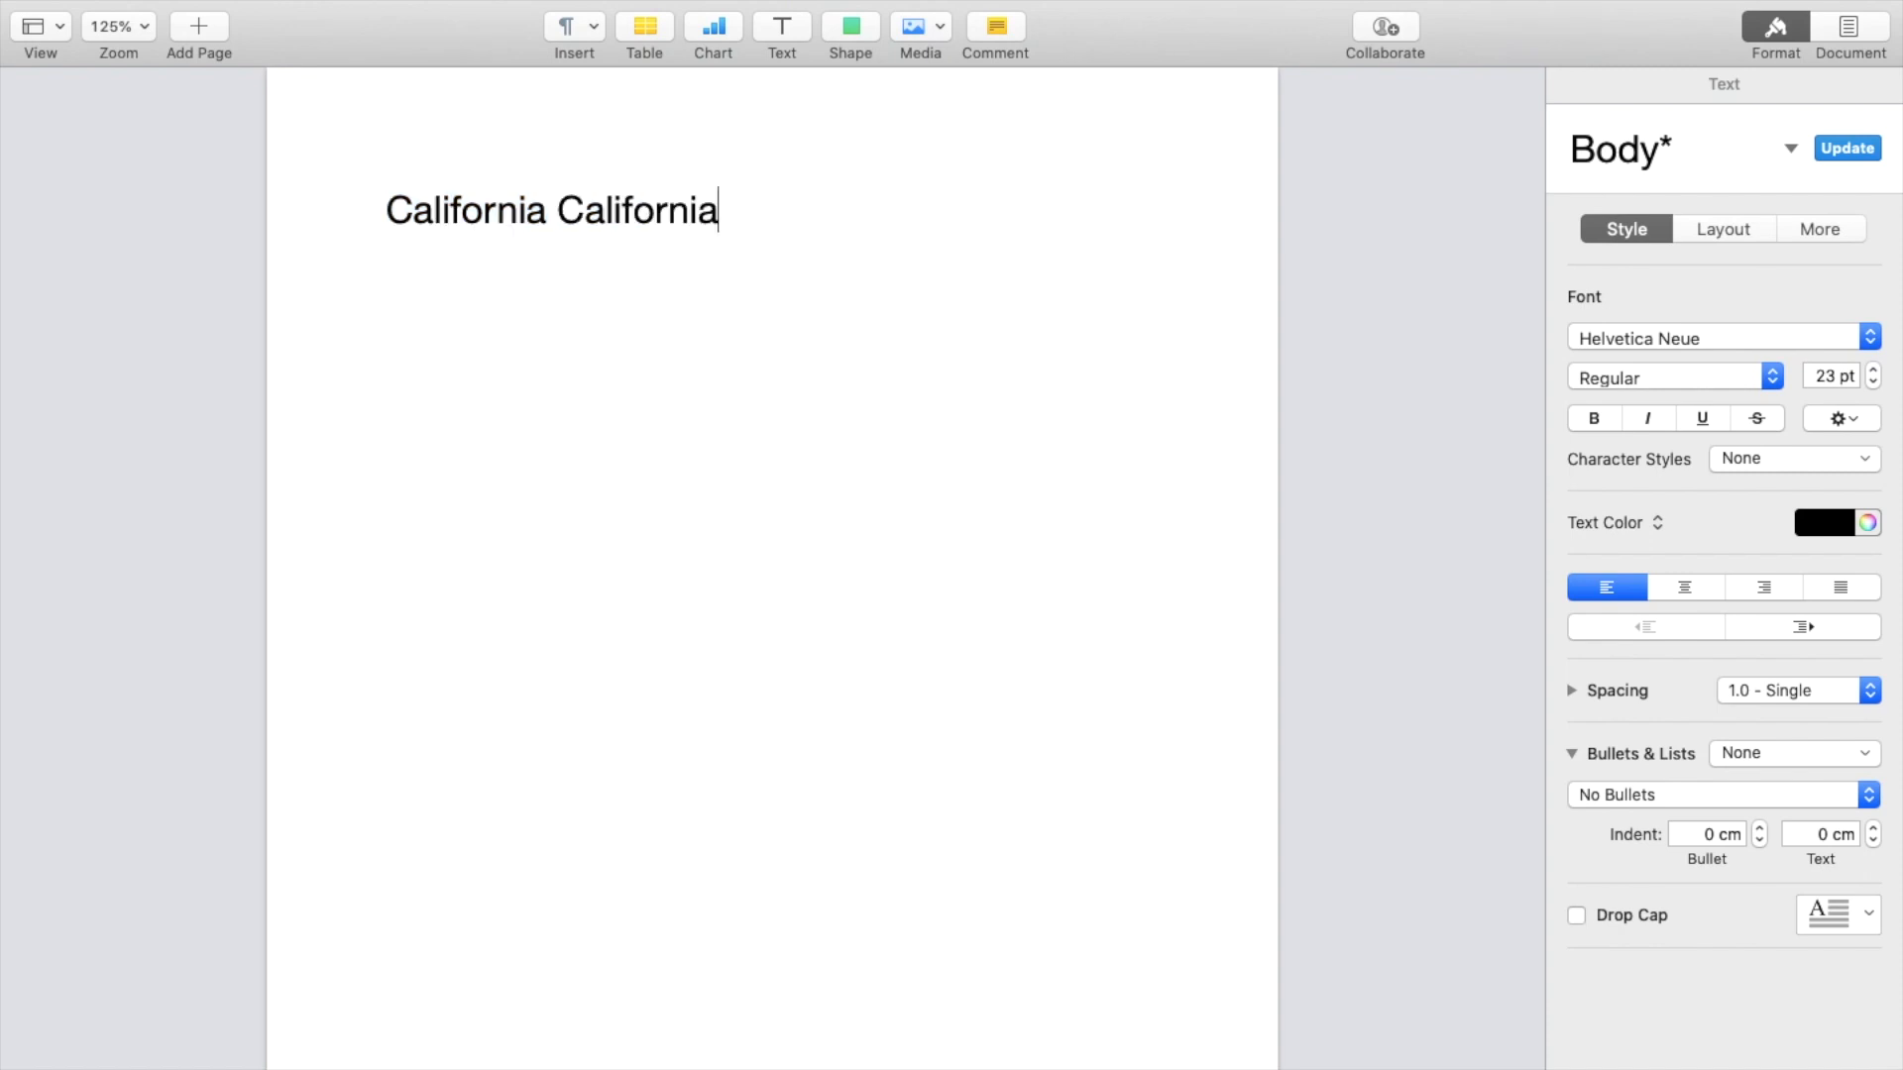
text(California California)
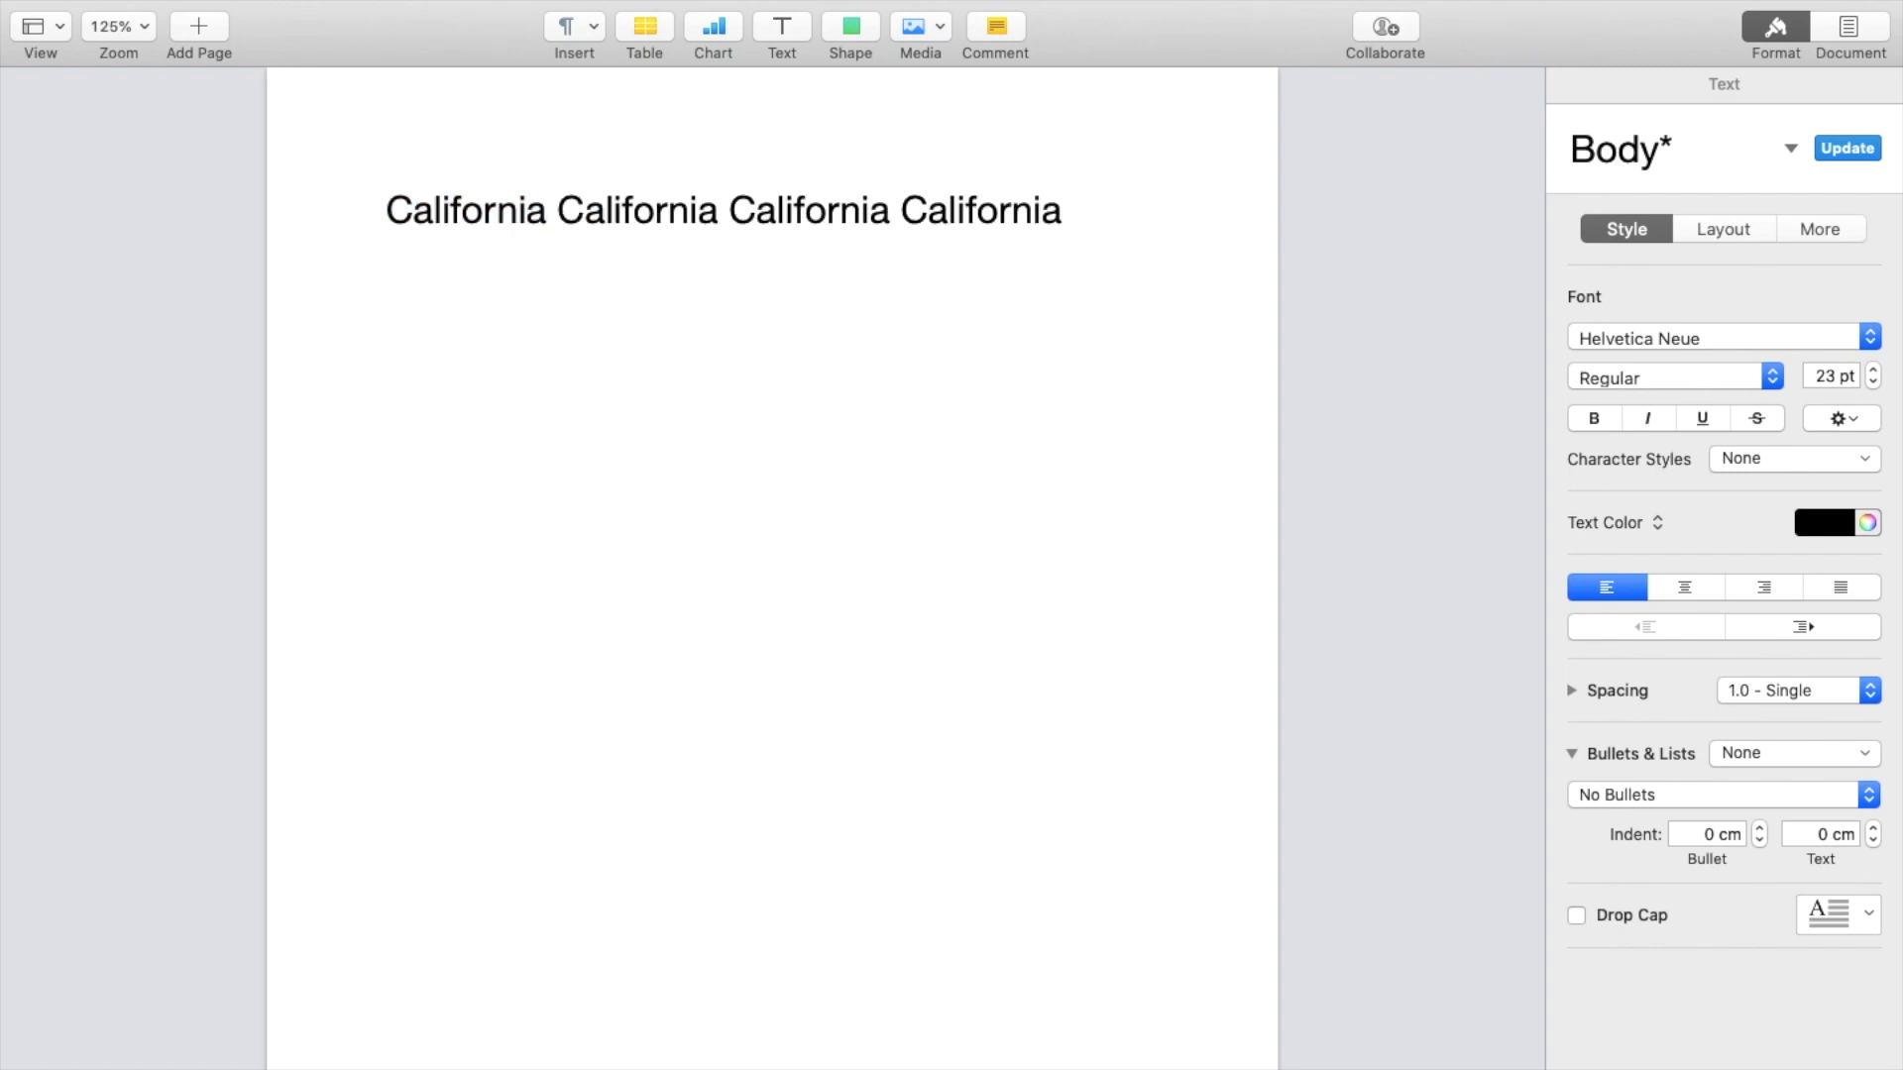
click(1068, 209)
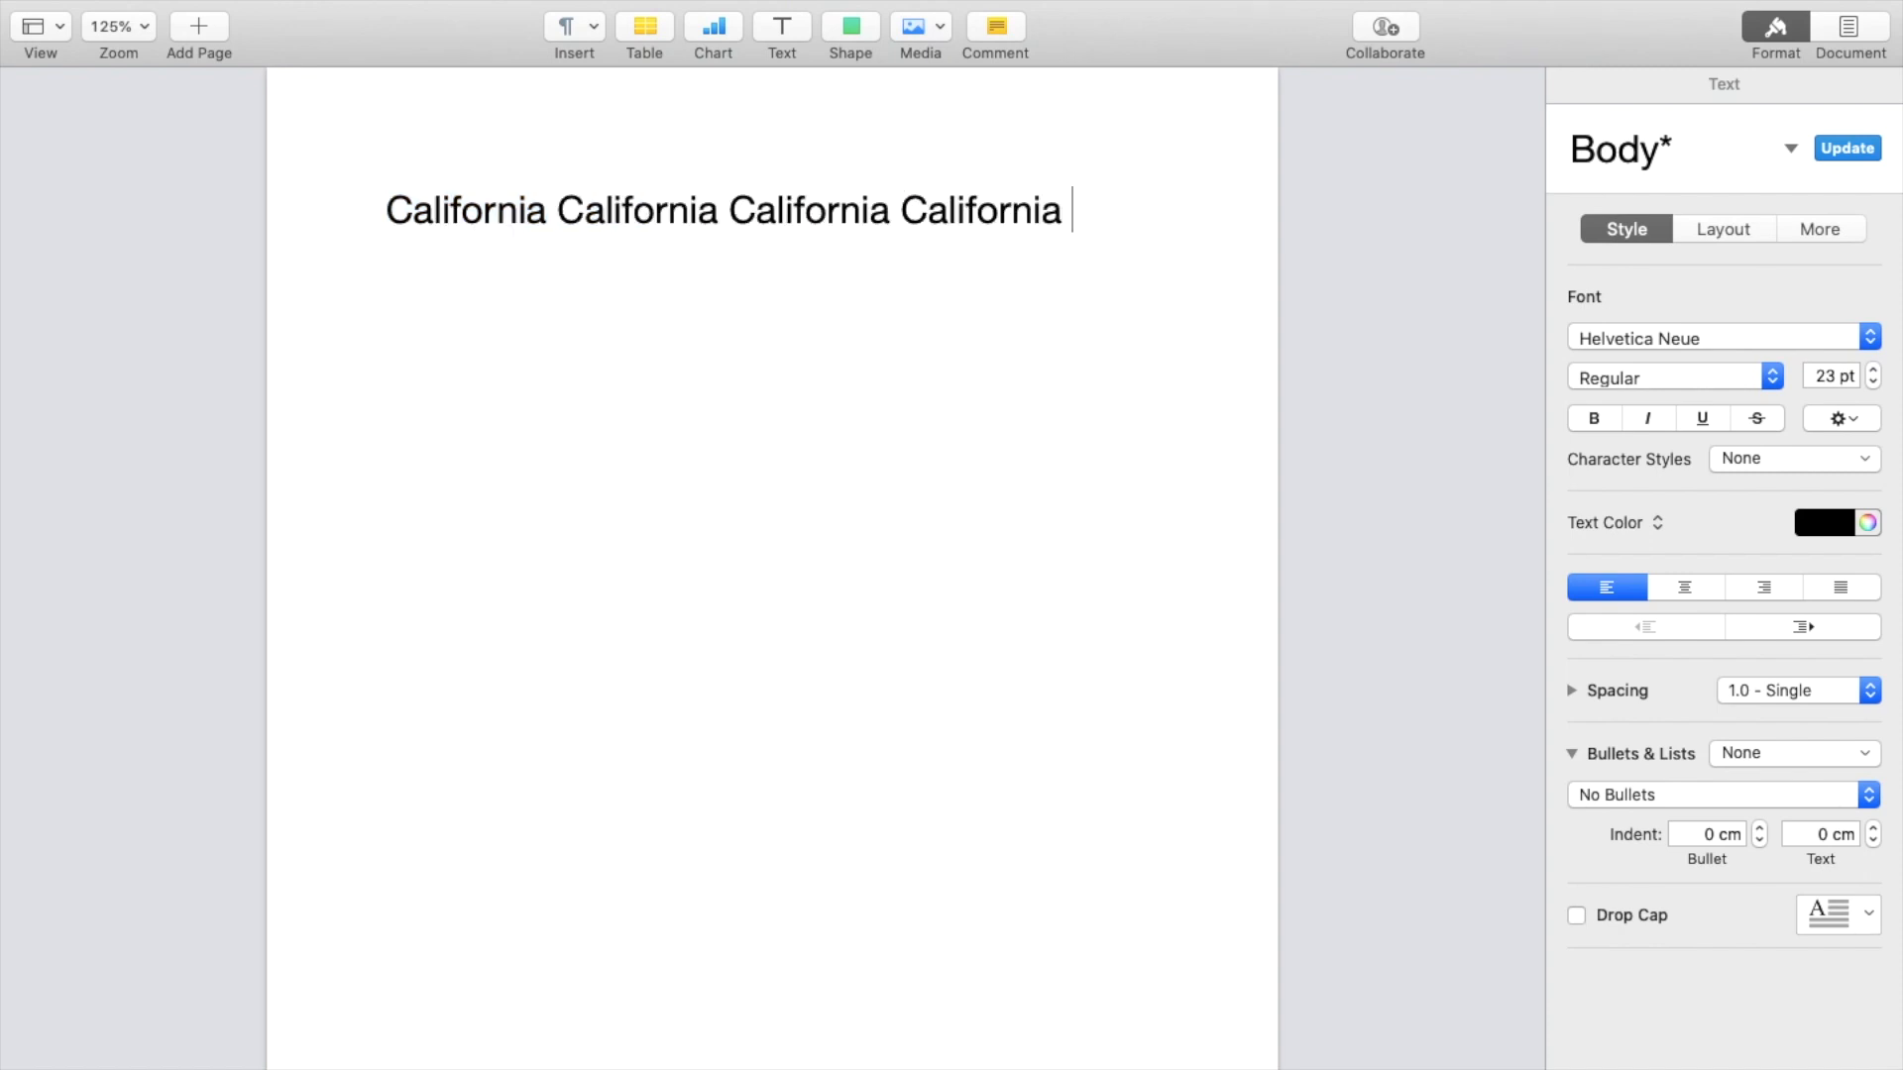
text(California)
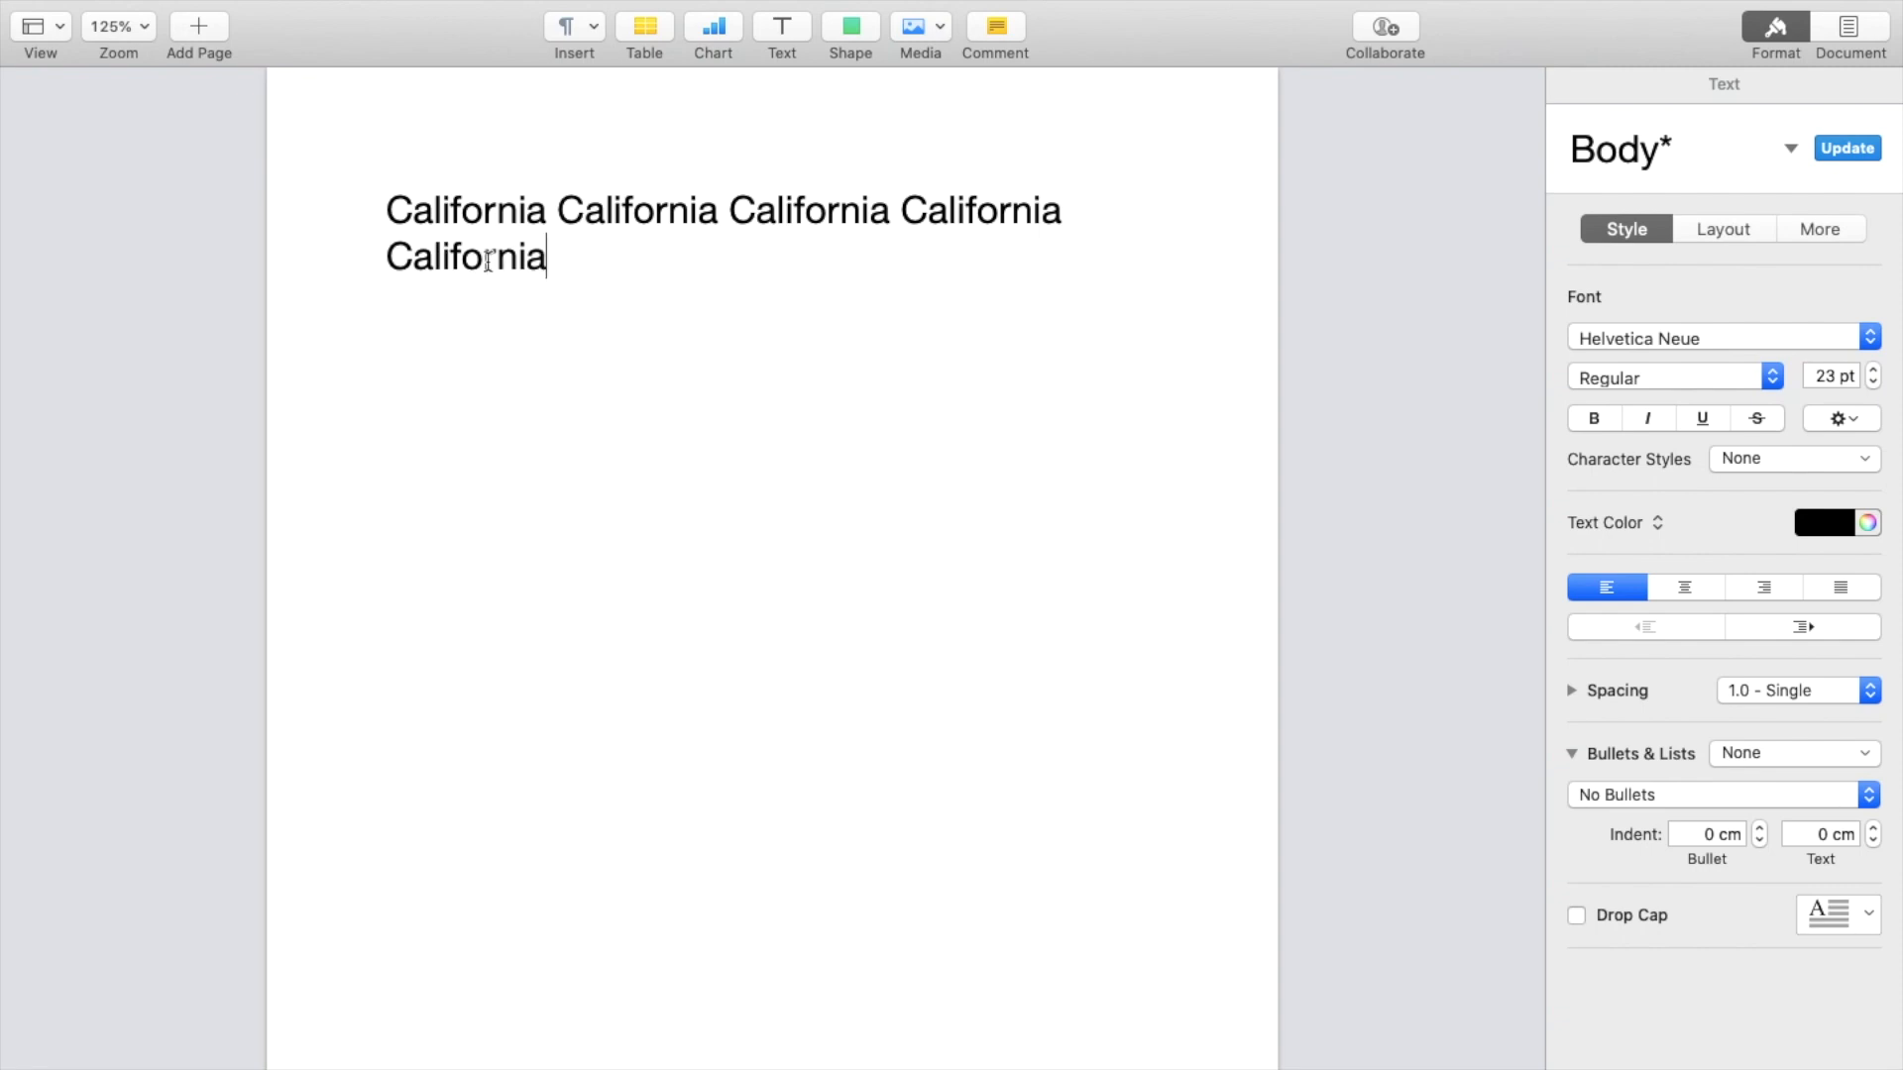
mouse_move(955, 211)
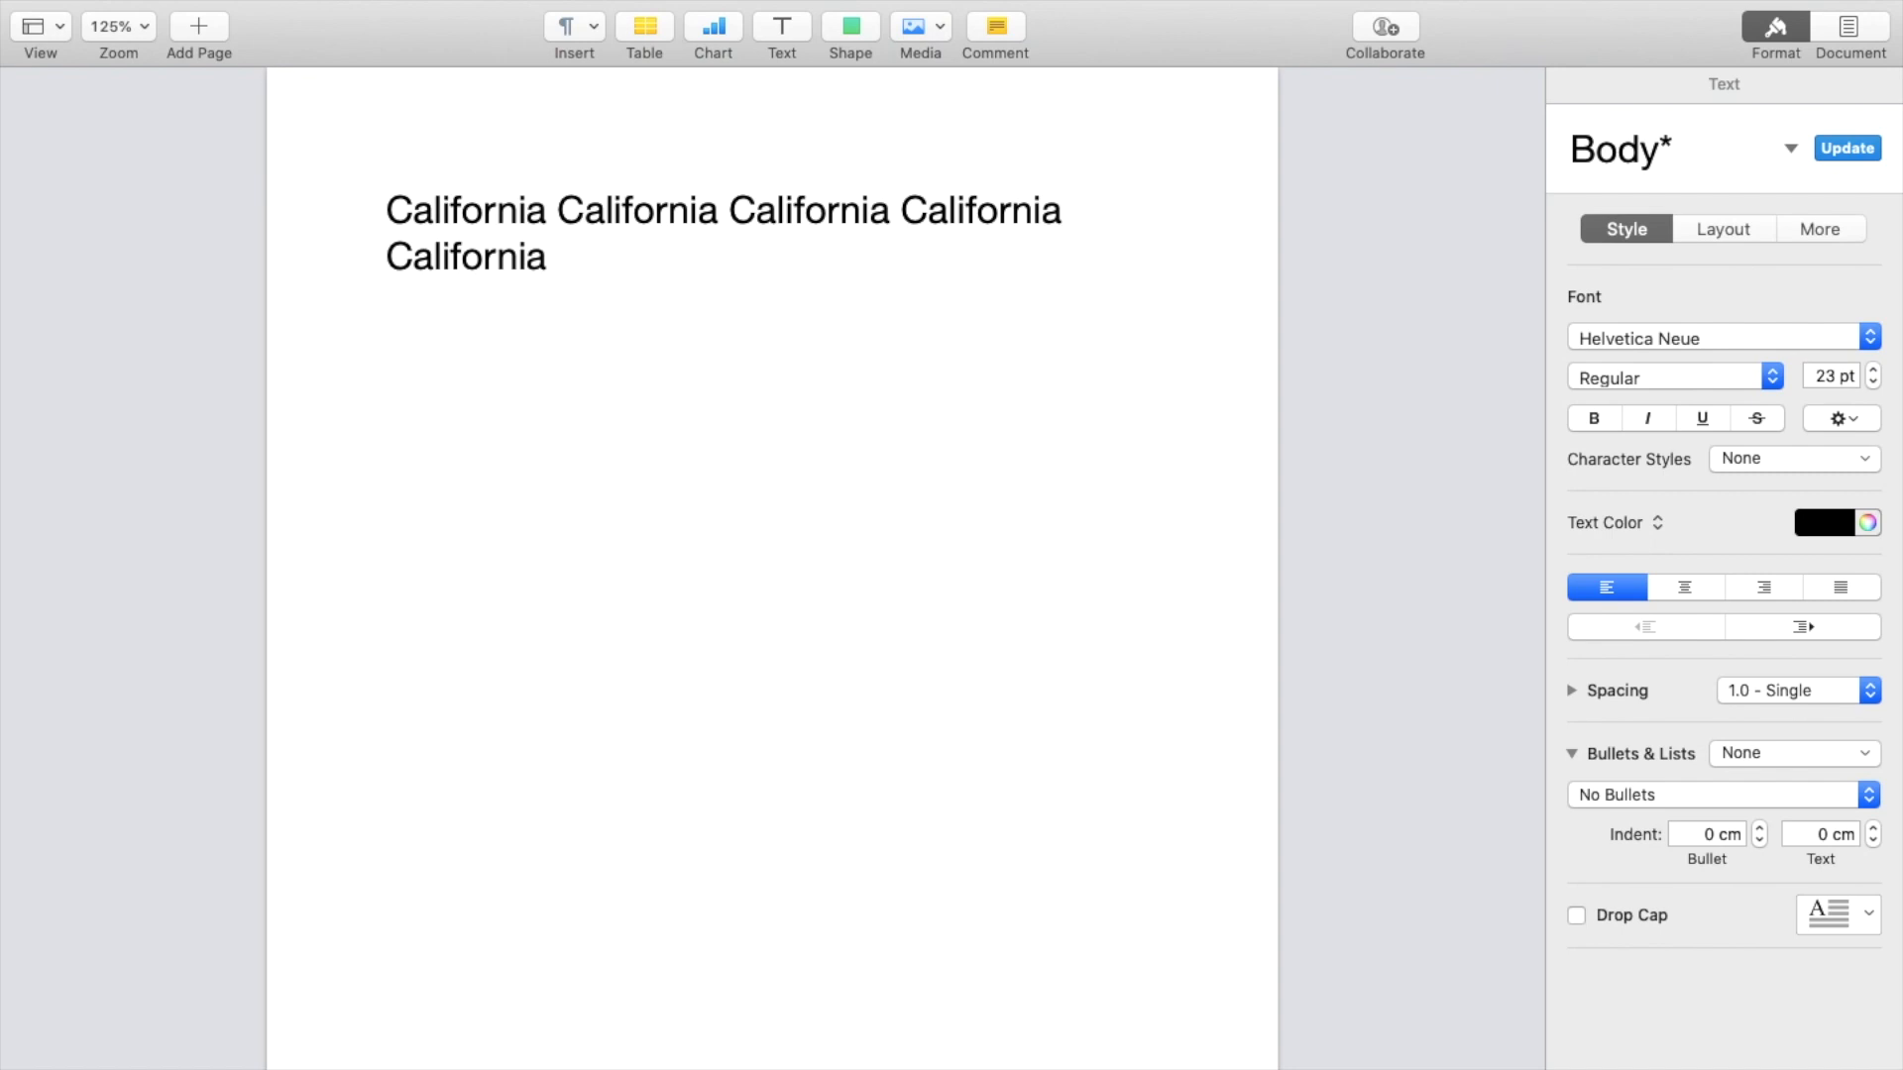
mouse_move(936, 405)
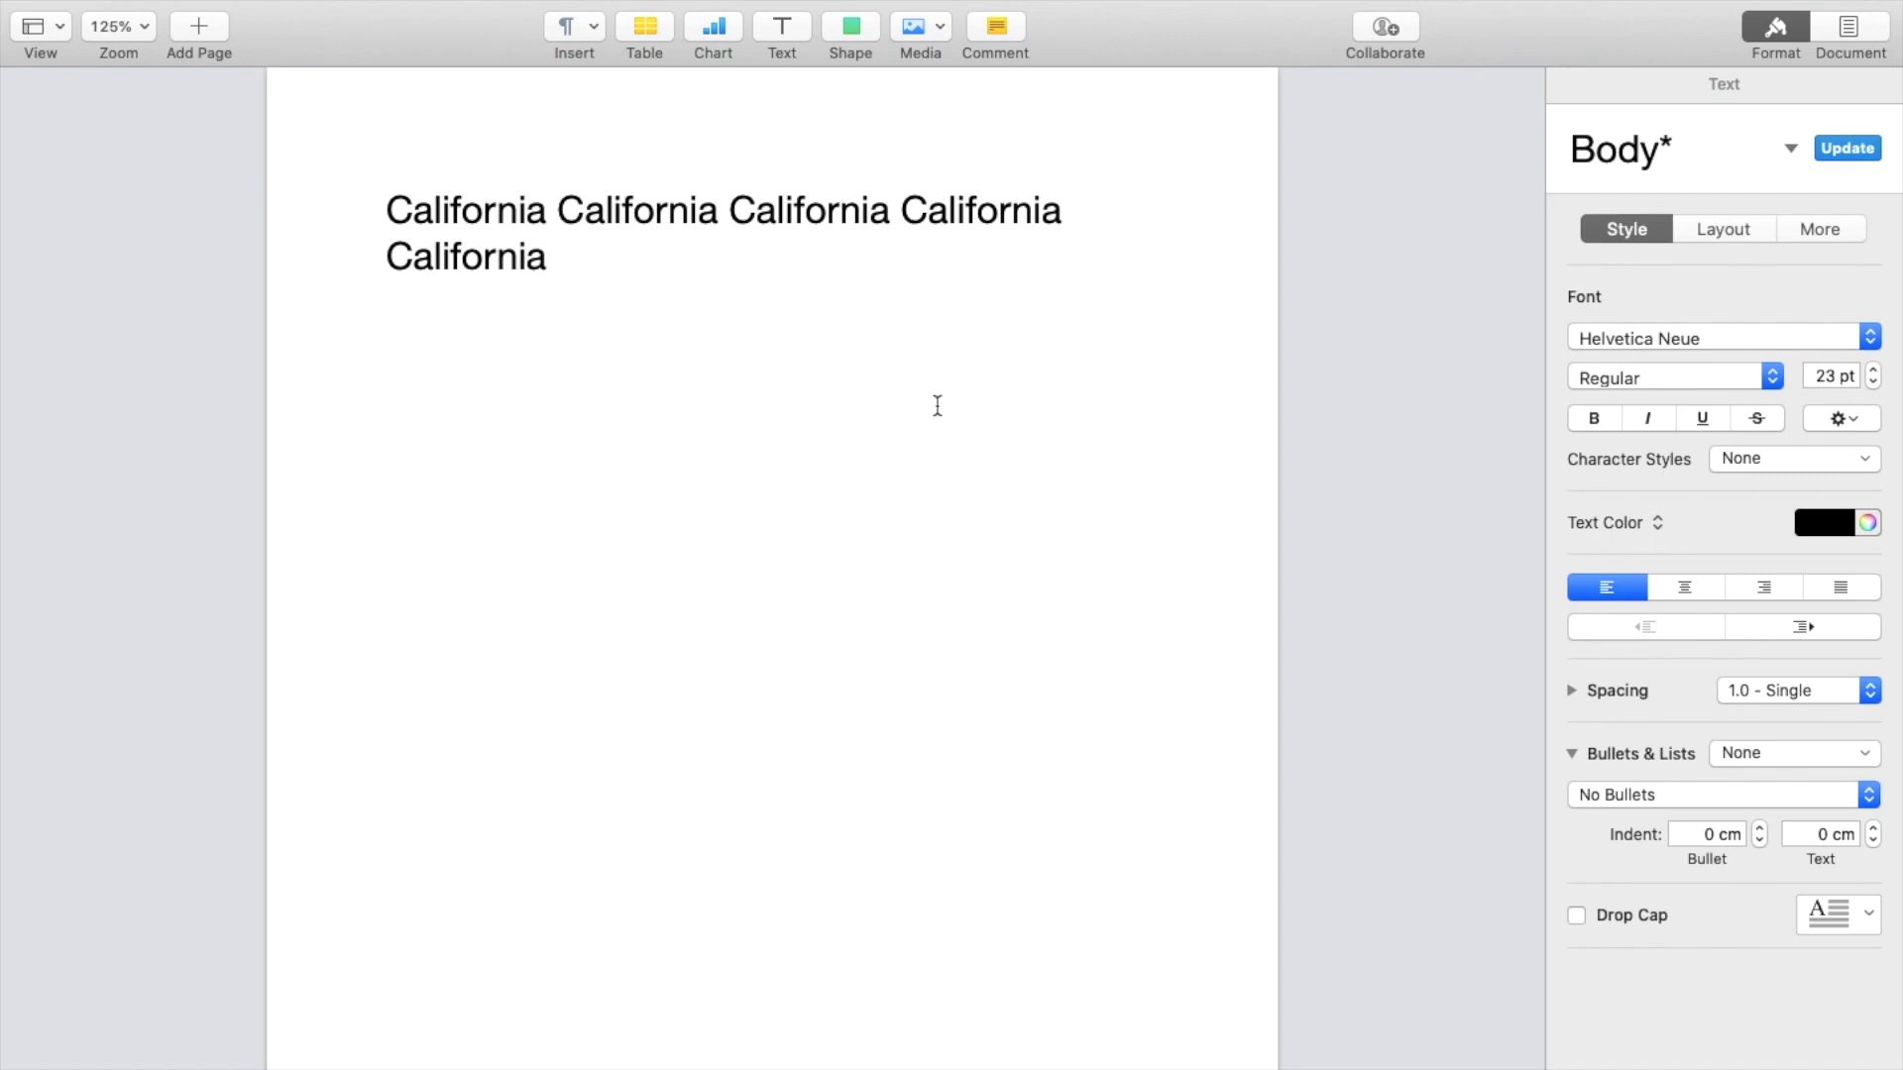
Start a new paragraph below and type 'California' five times in it
click(480, 379)
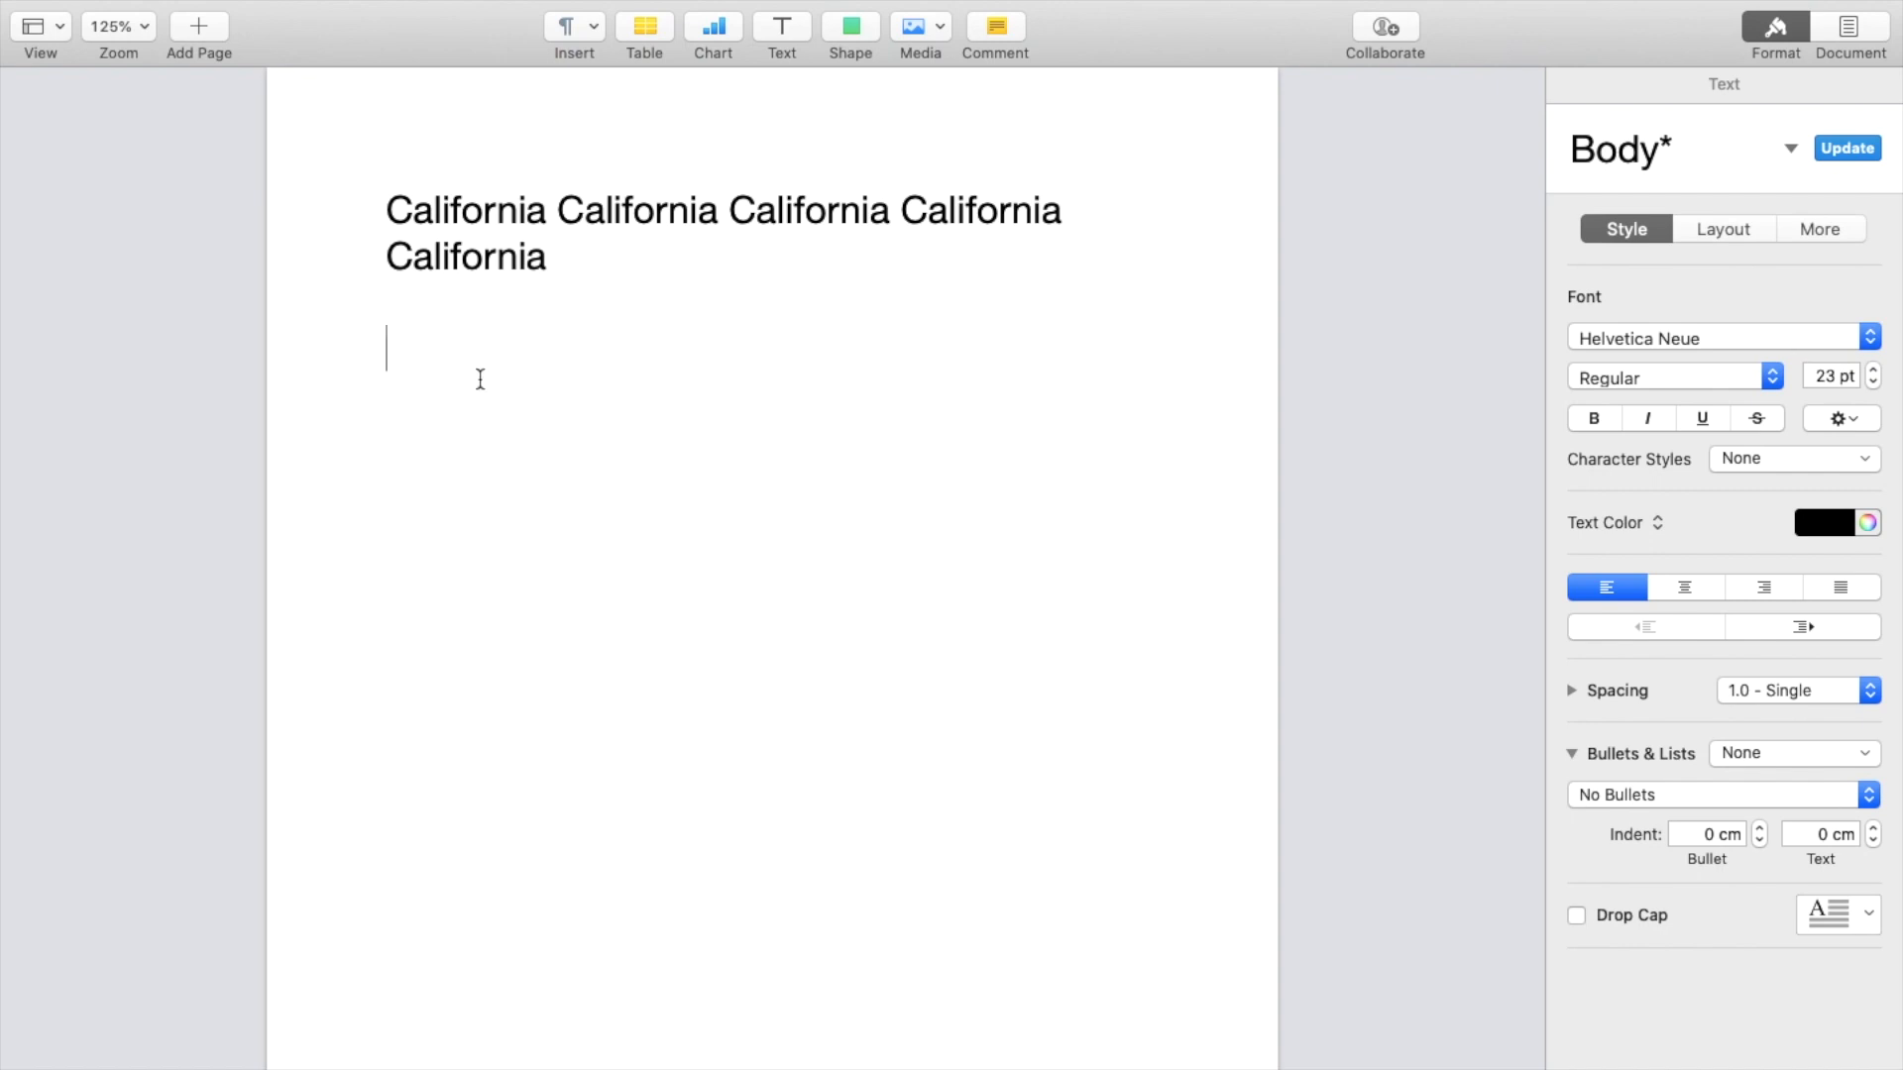
mouse_move(991, 344)
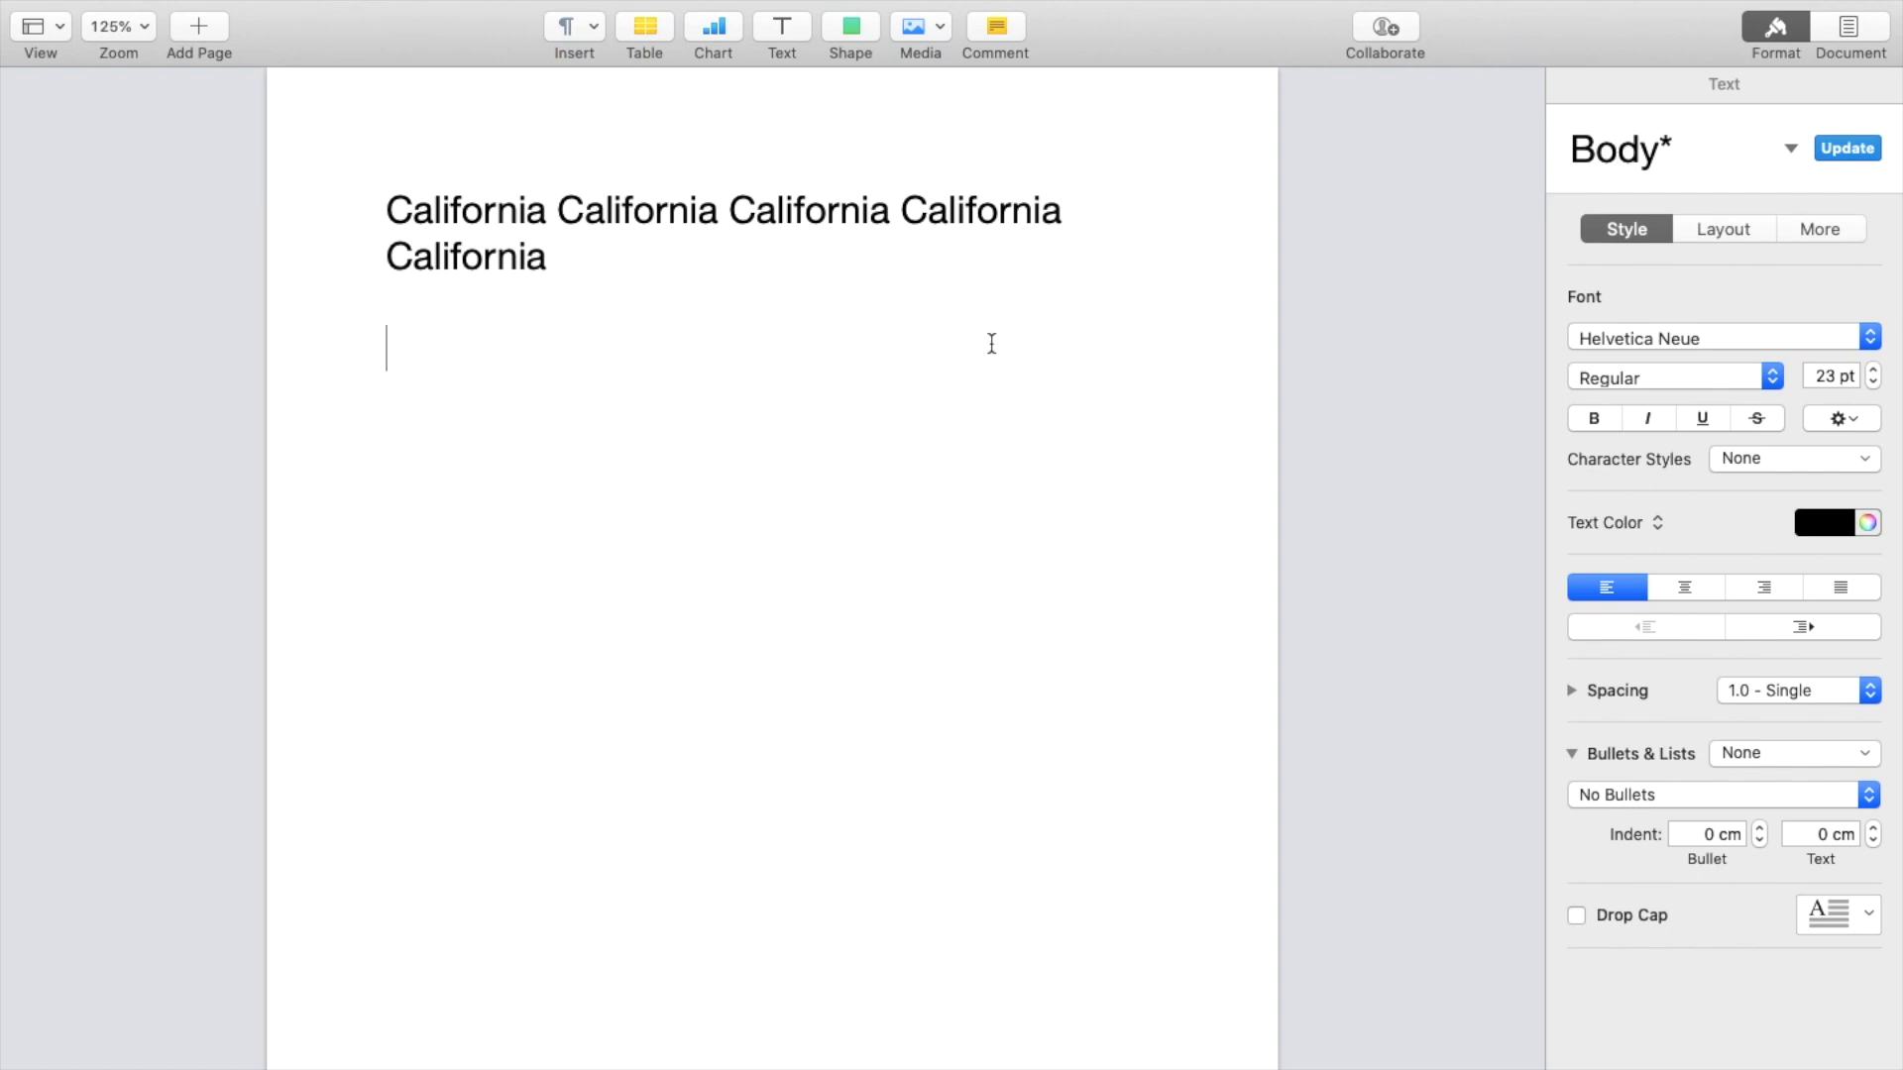
mouse_move(1659, 571)
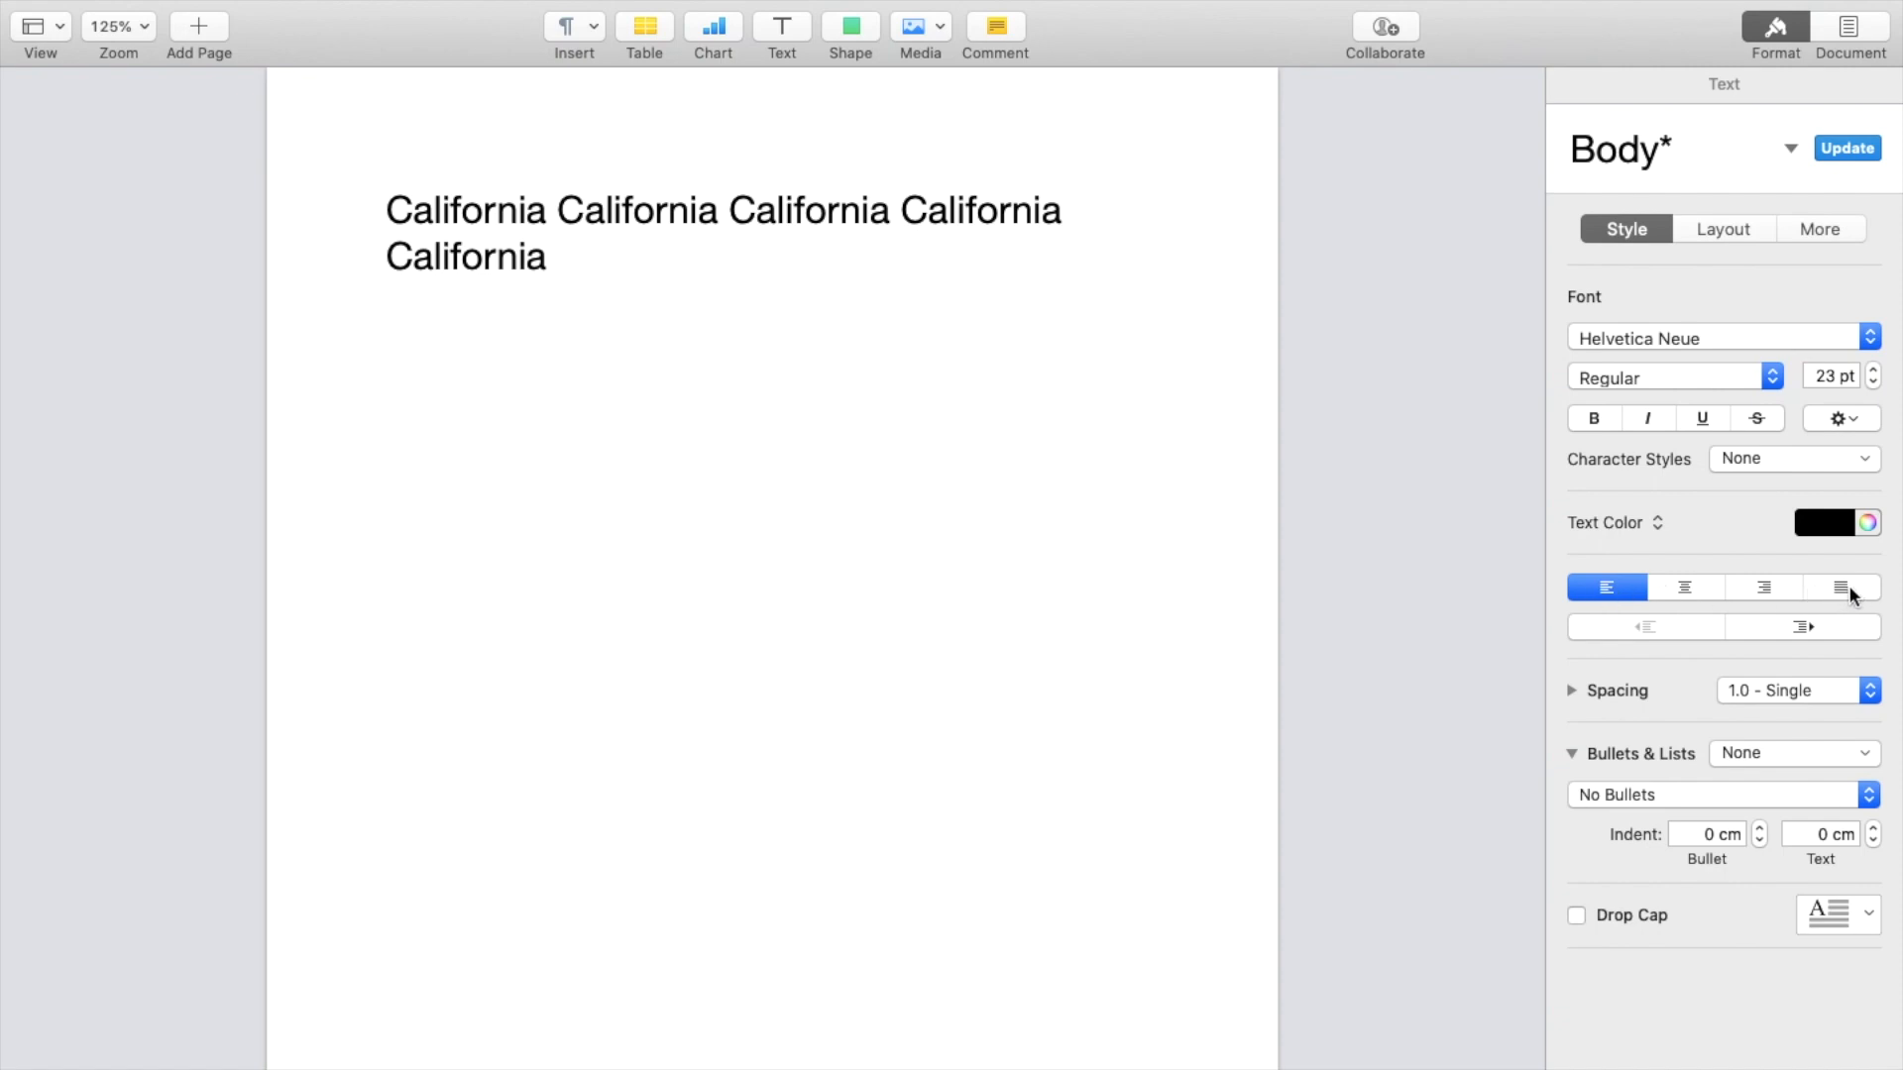
mouse_move(1844, 586)
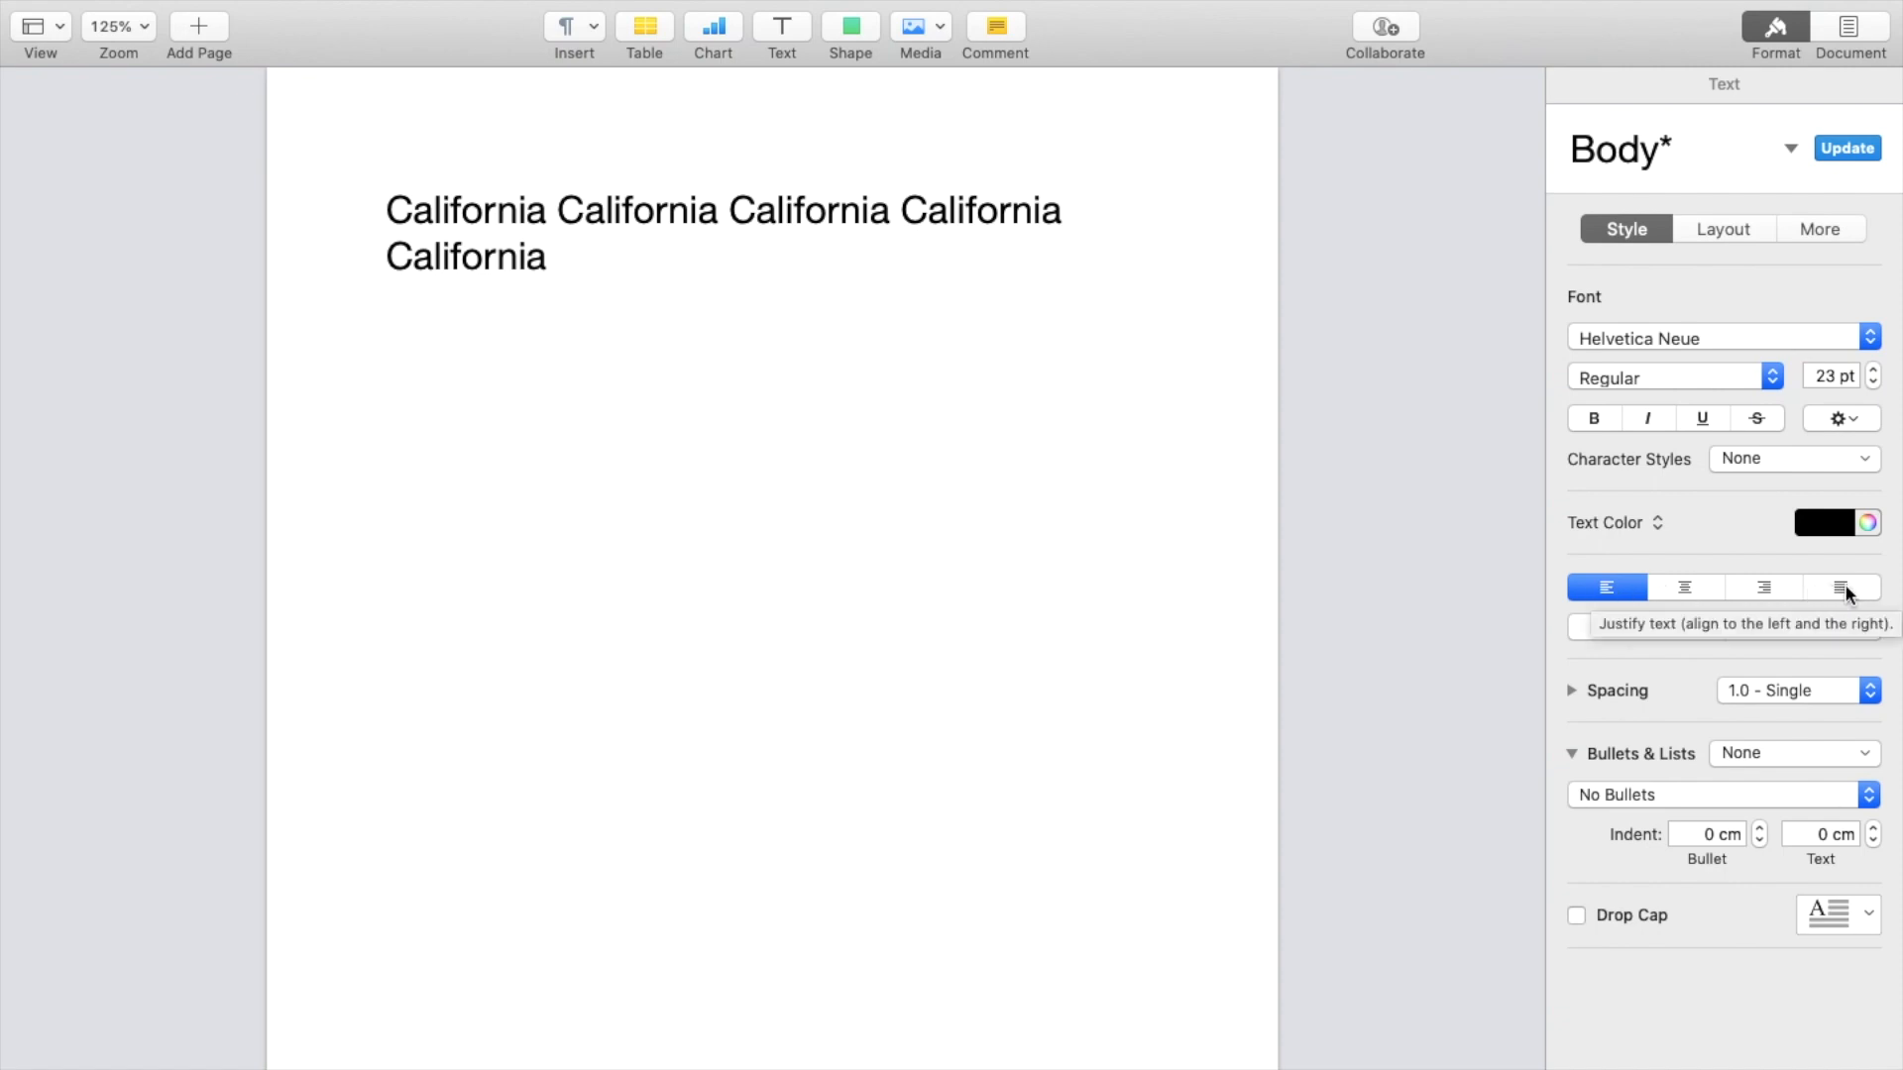
click(386, 348)
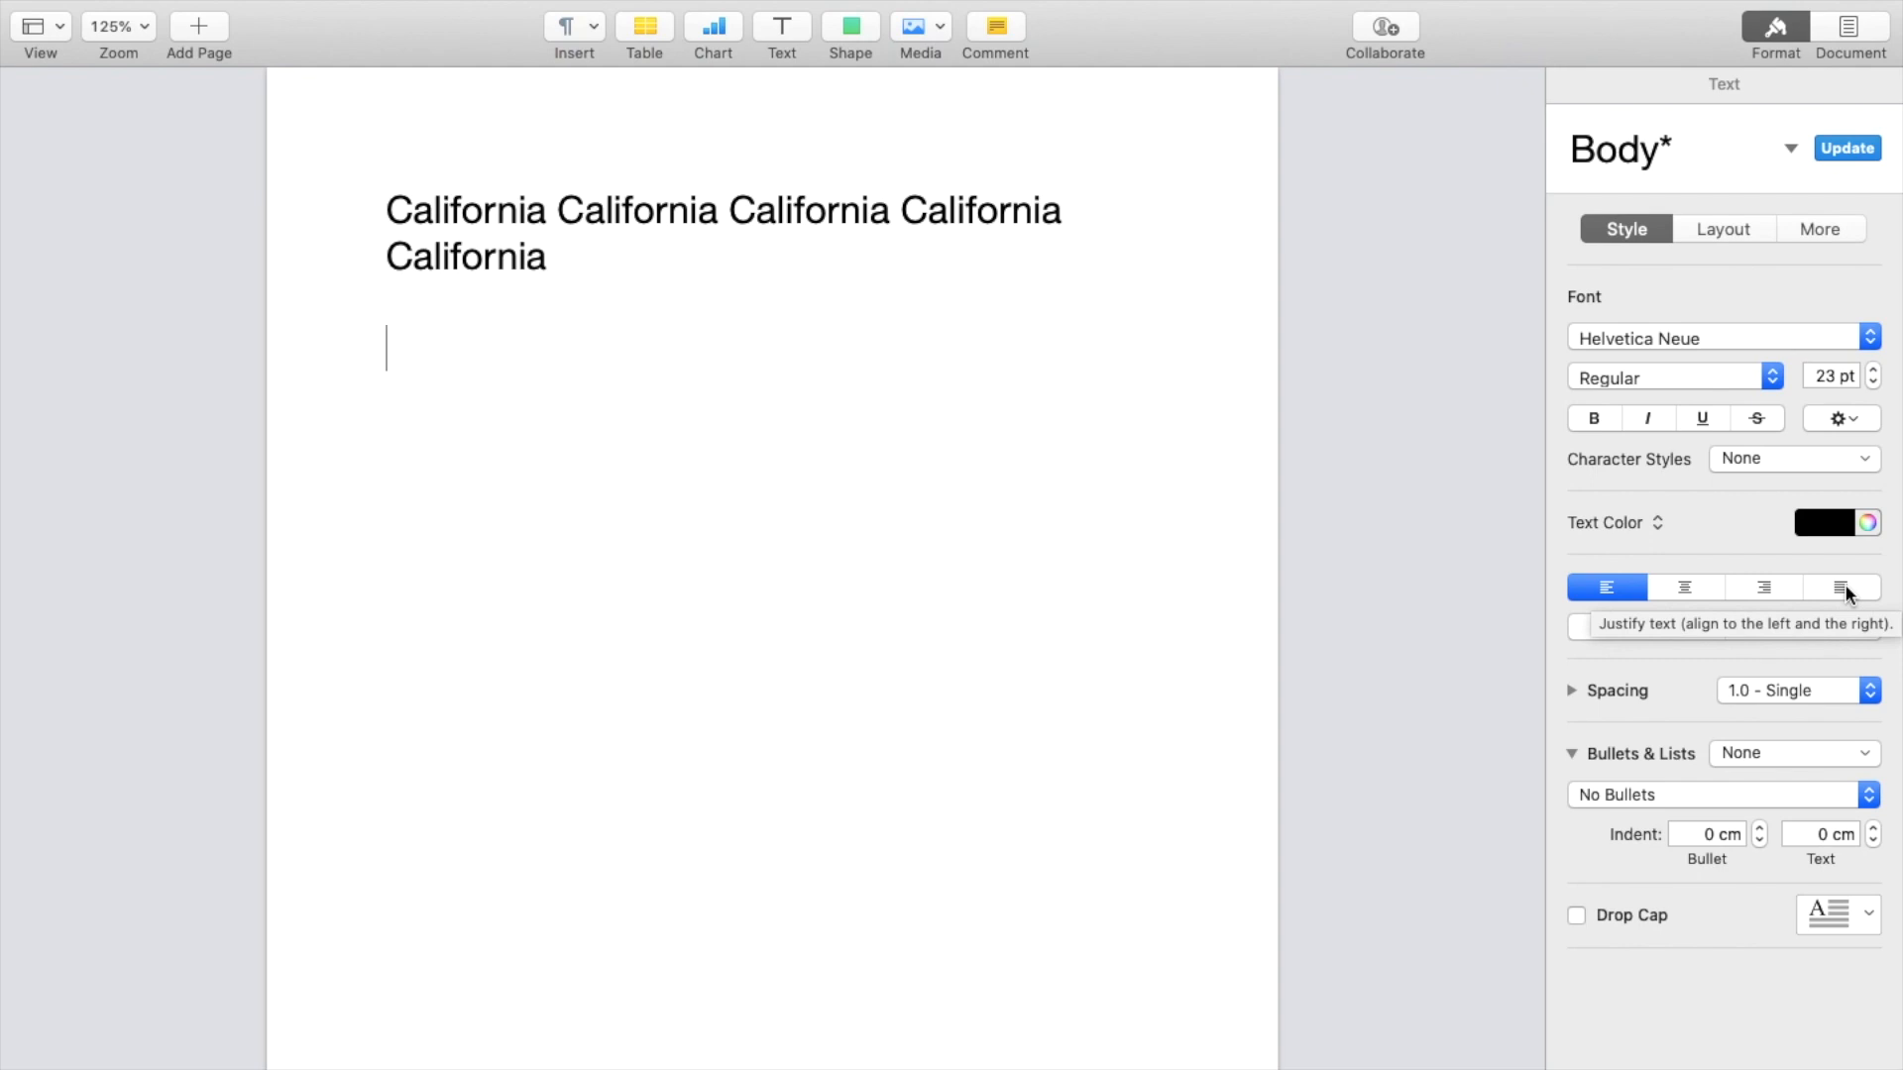
text(California)
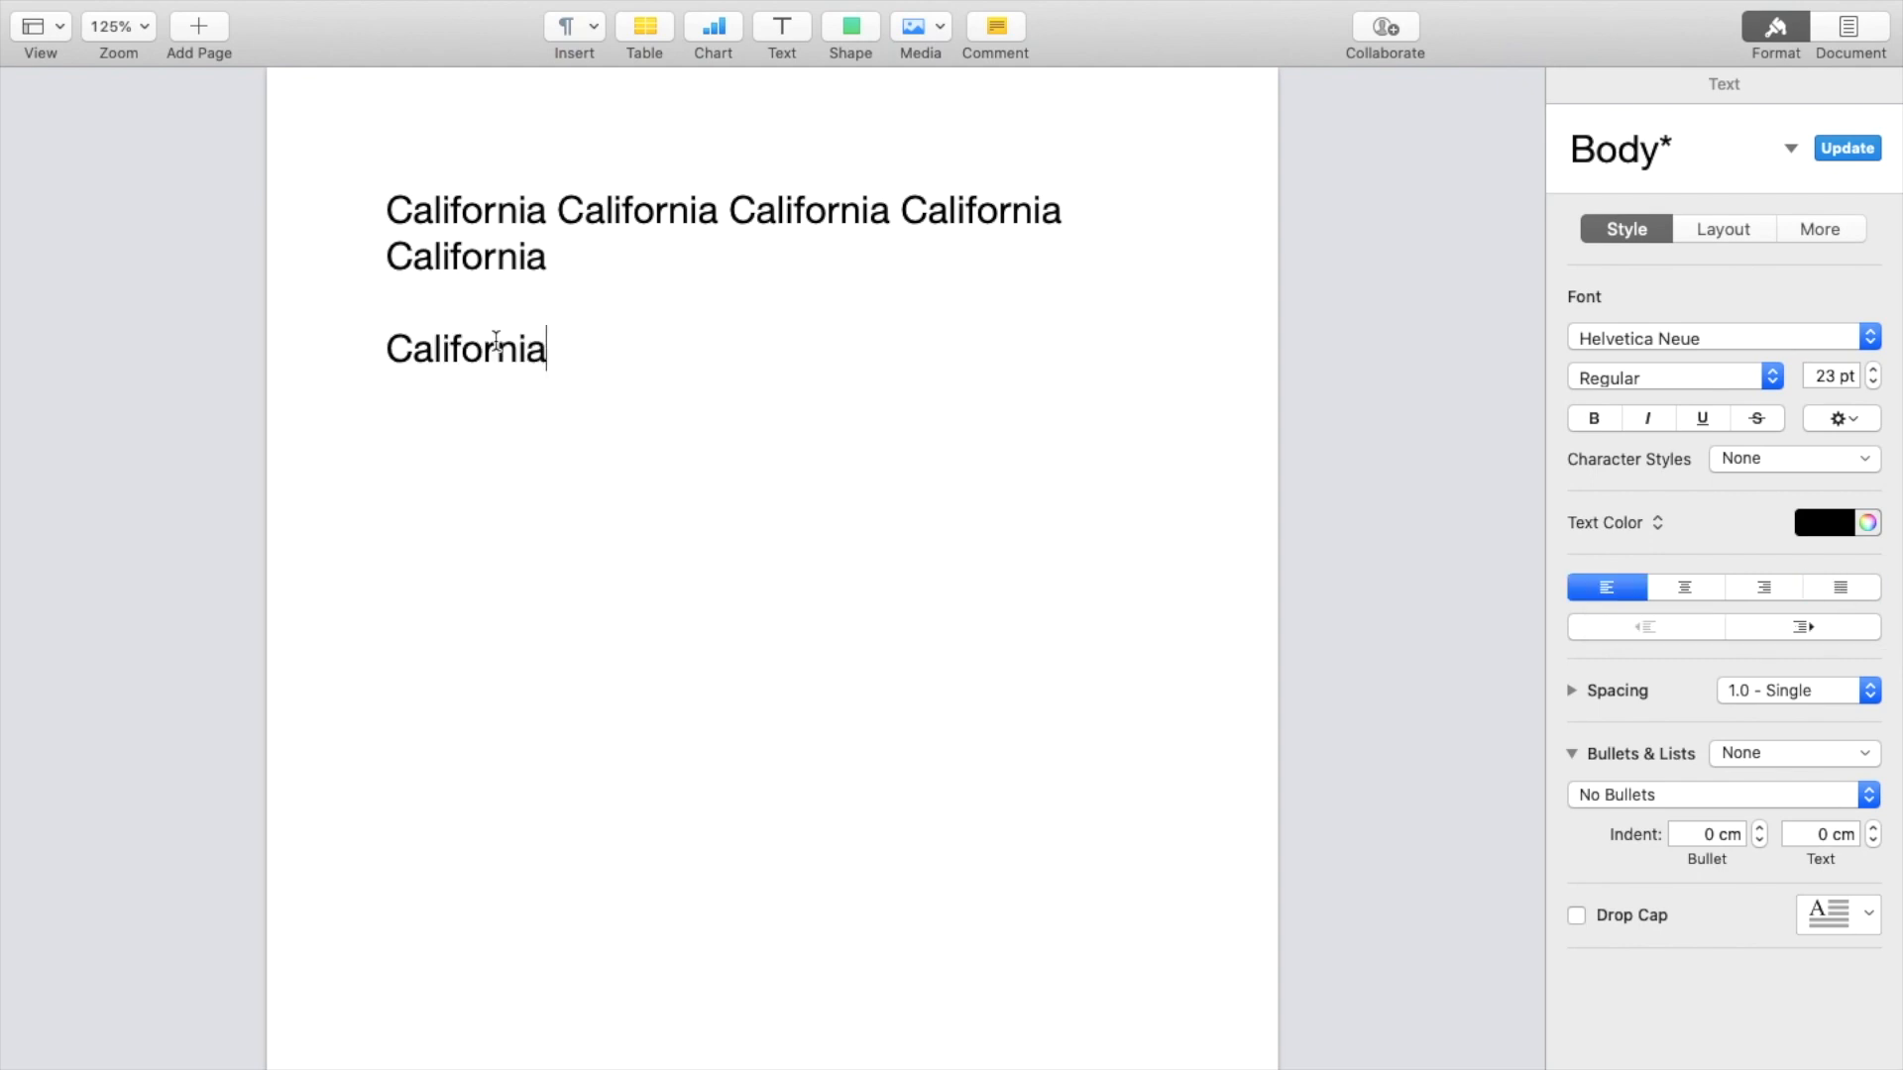
text(California California)
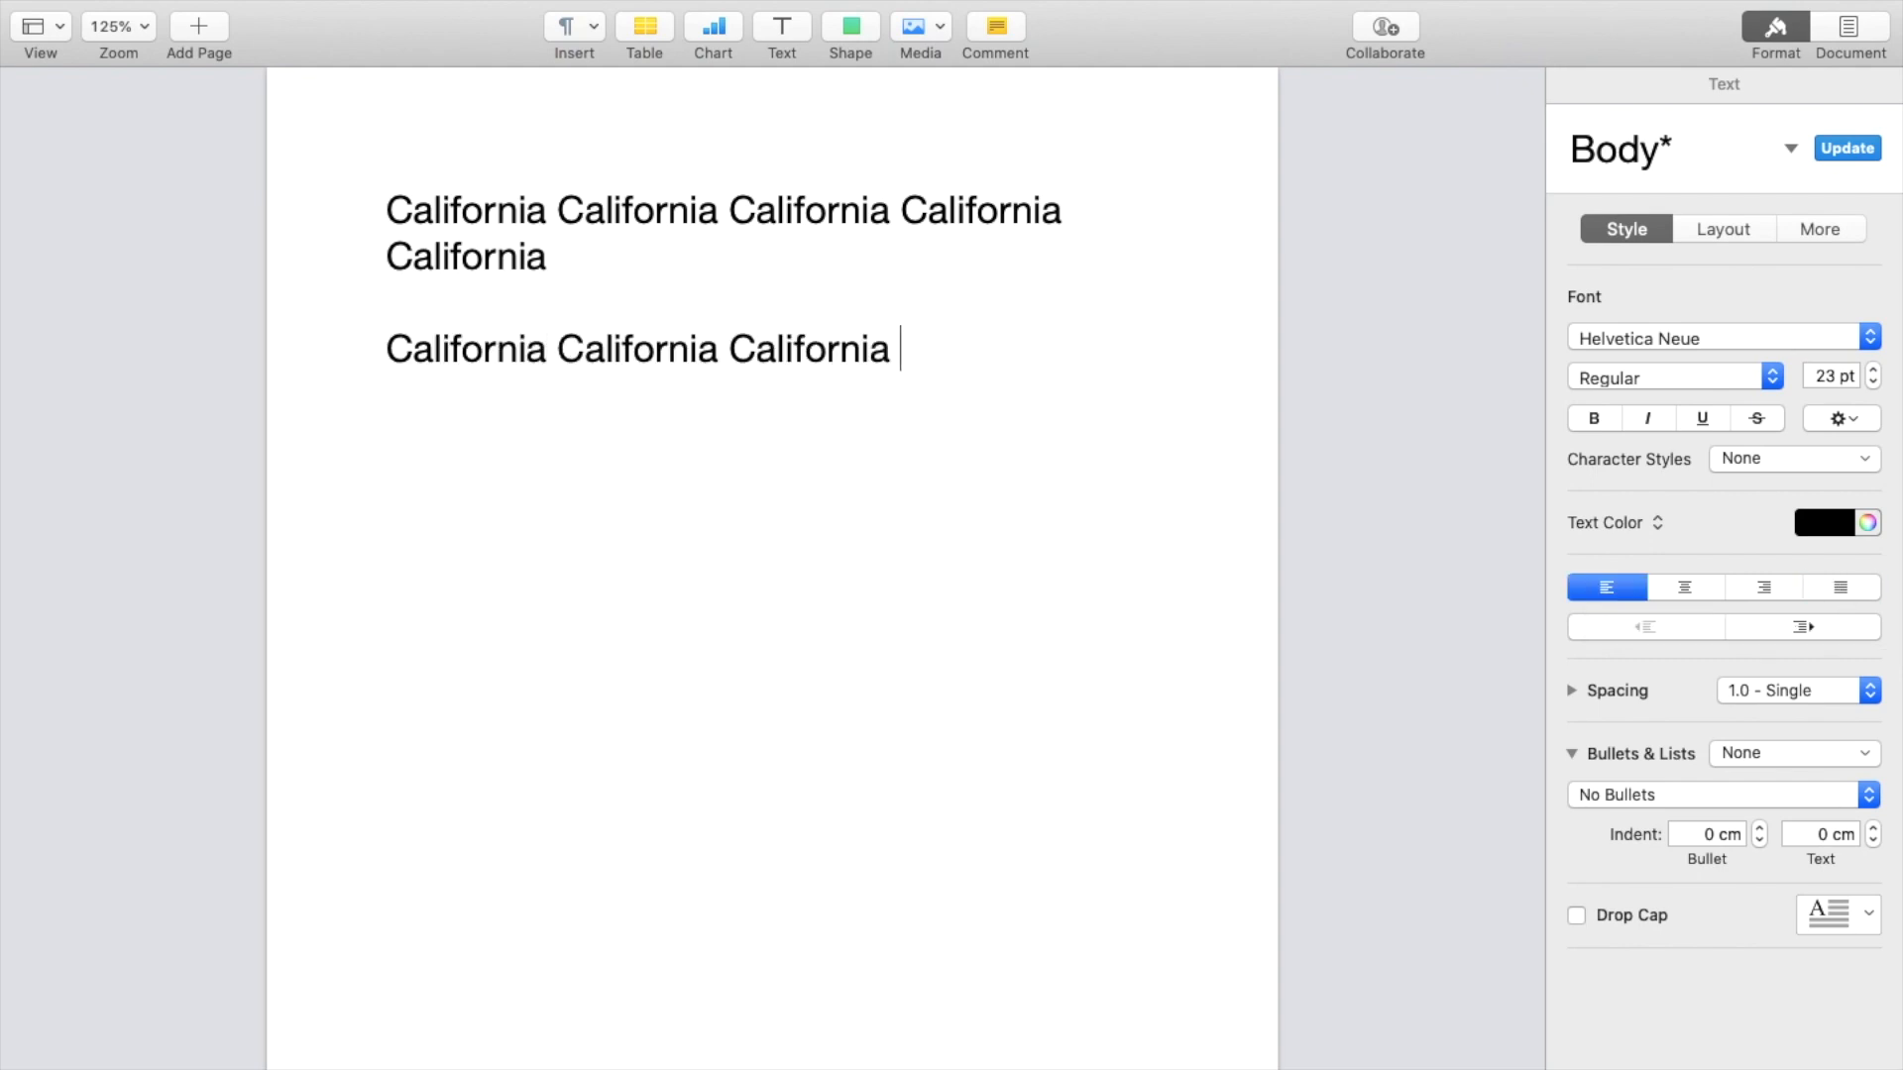
text(California California)
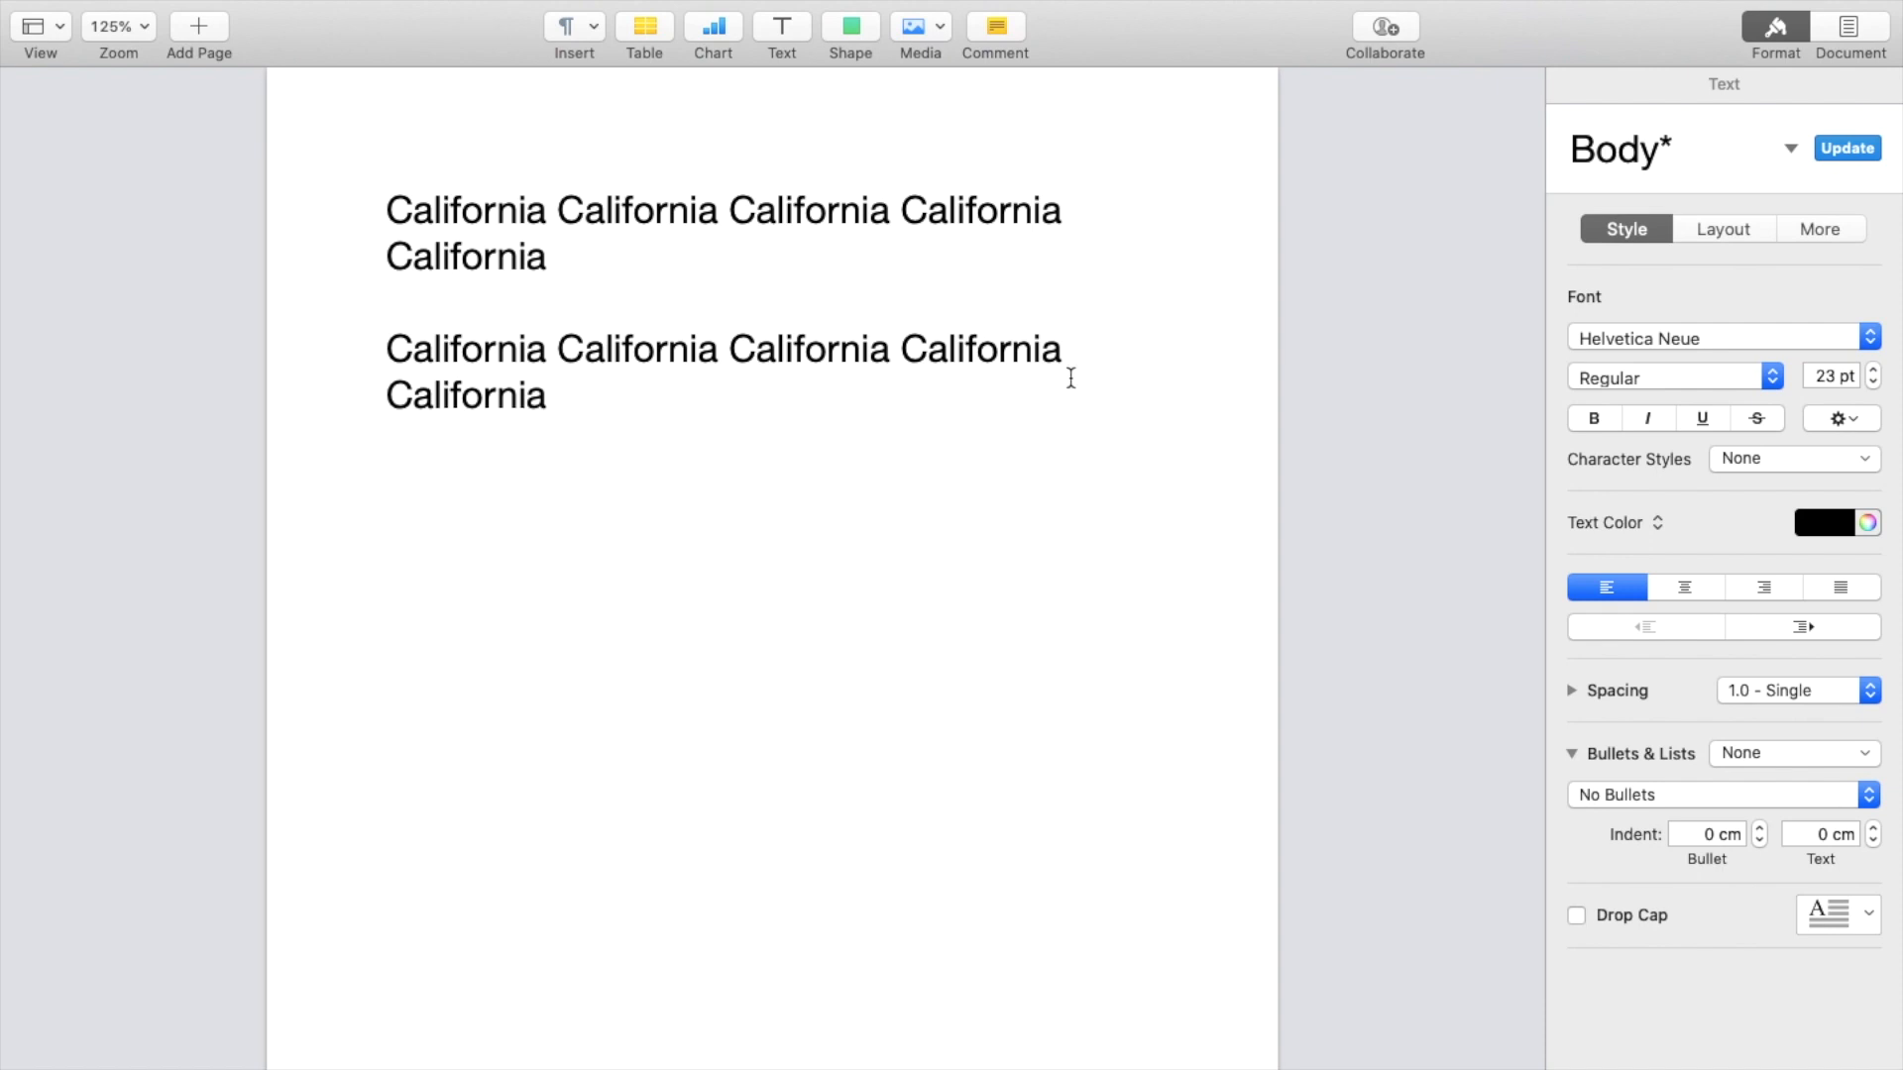
mouse_move(1102, 378)
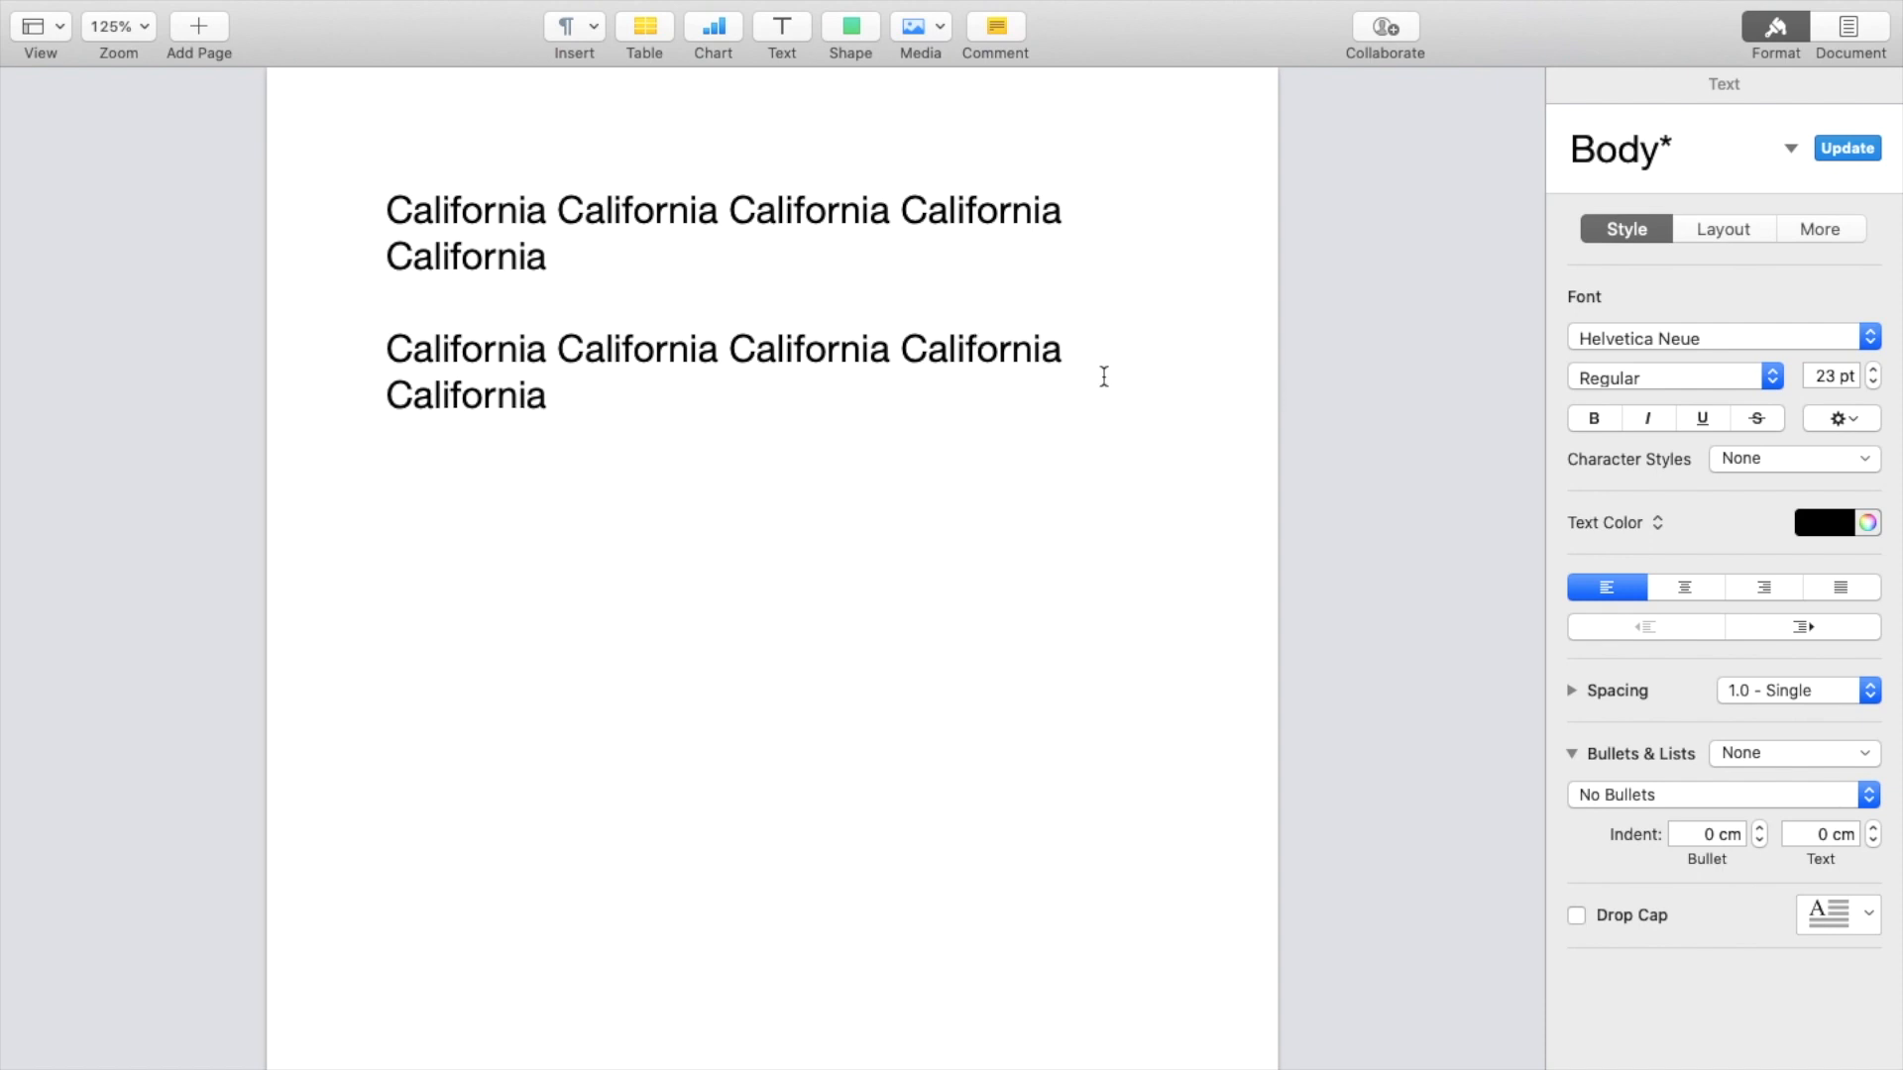
mouse_move(730, 434)
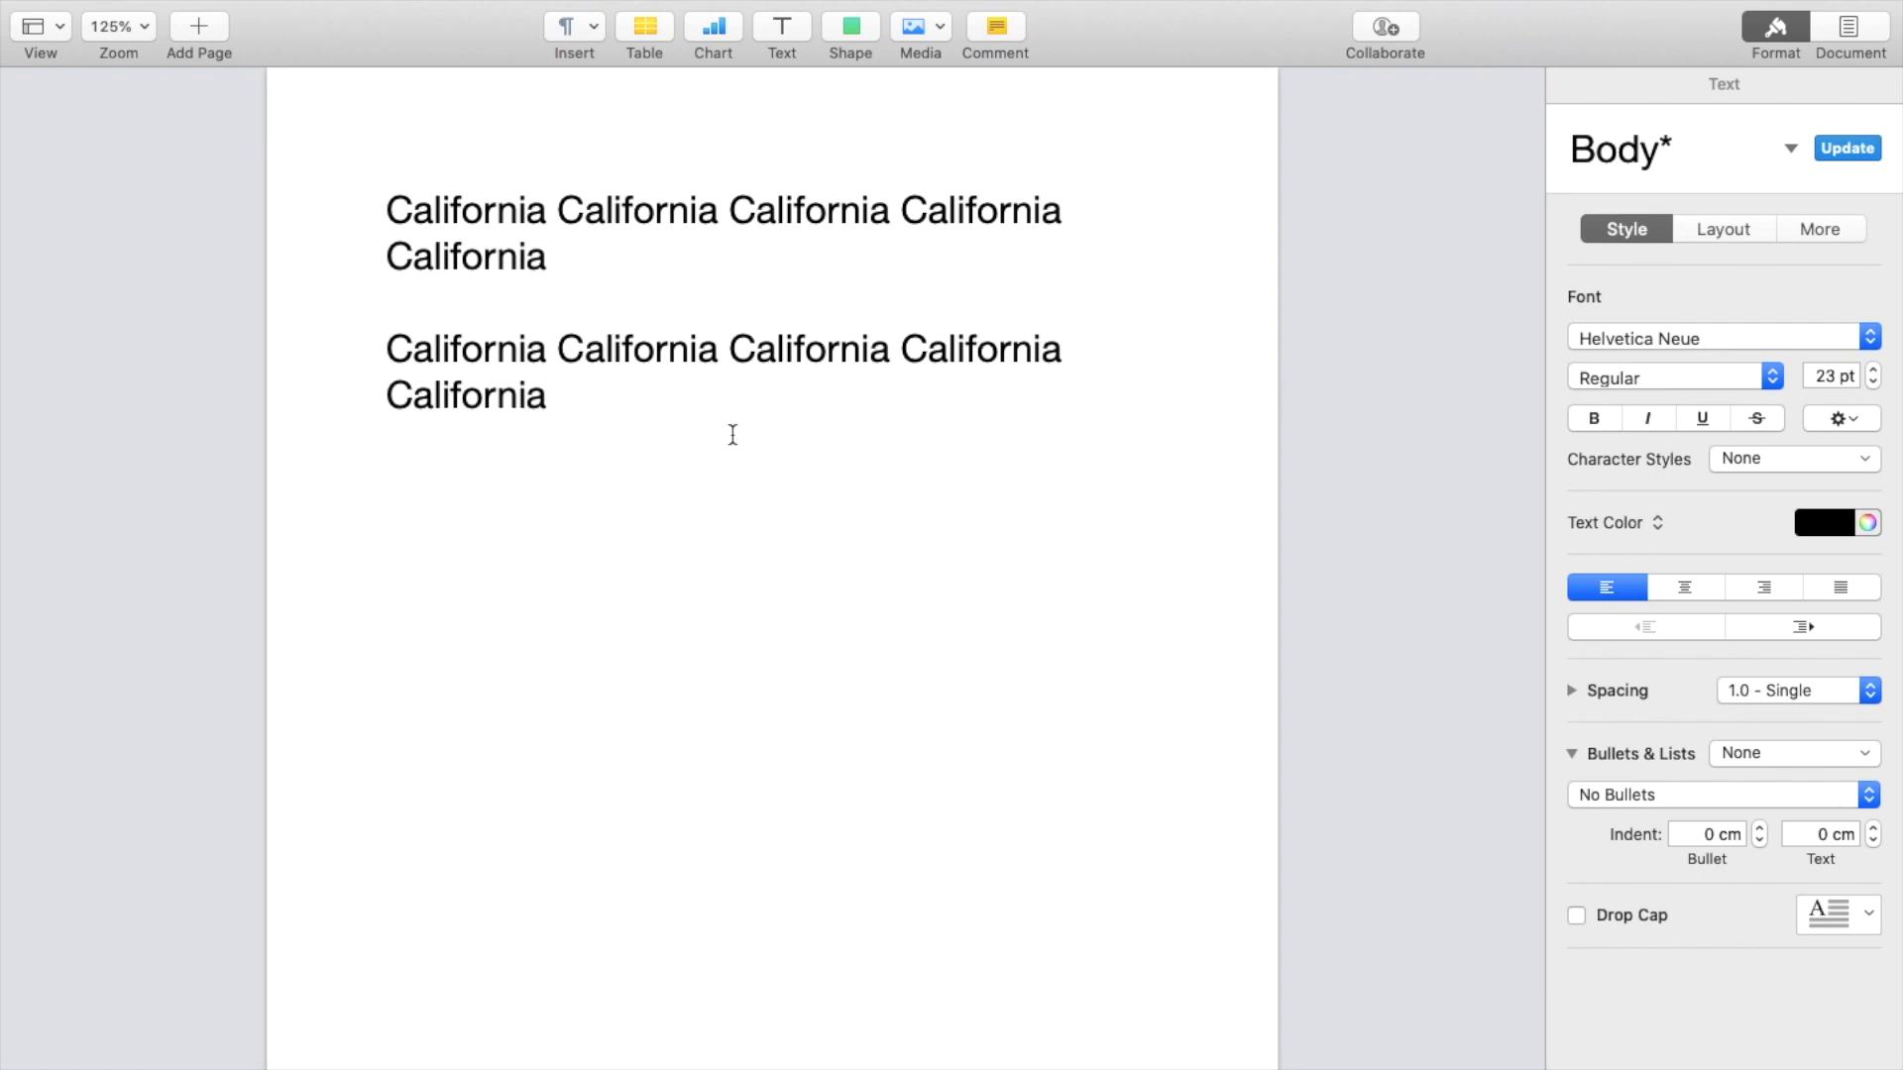
Append an unbroken run of sixteen 'b' letters to the end of the second paragraph
click(558, 395)
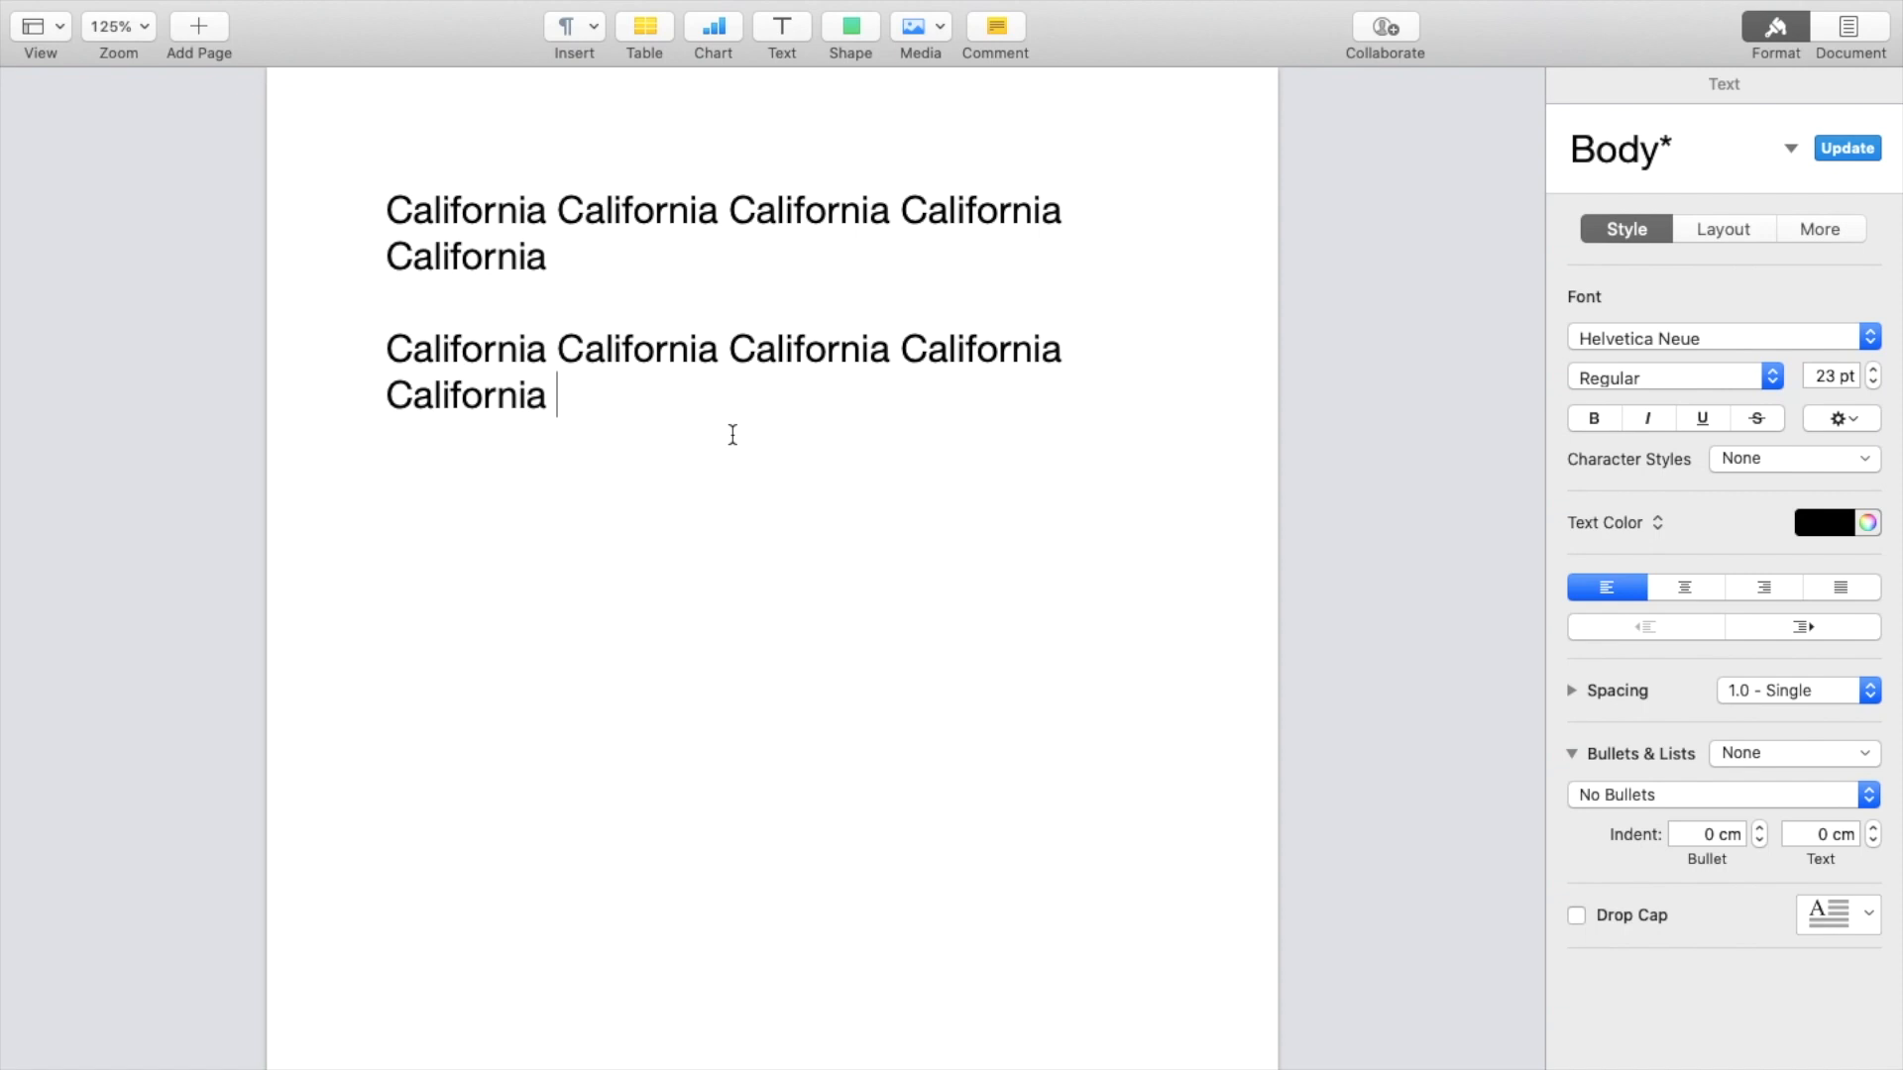
text(bb)
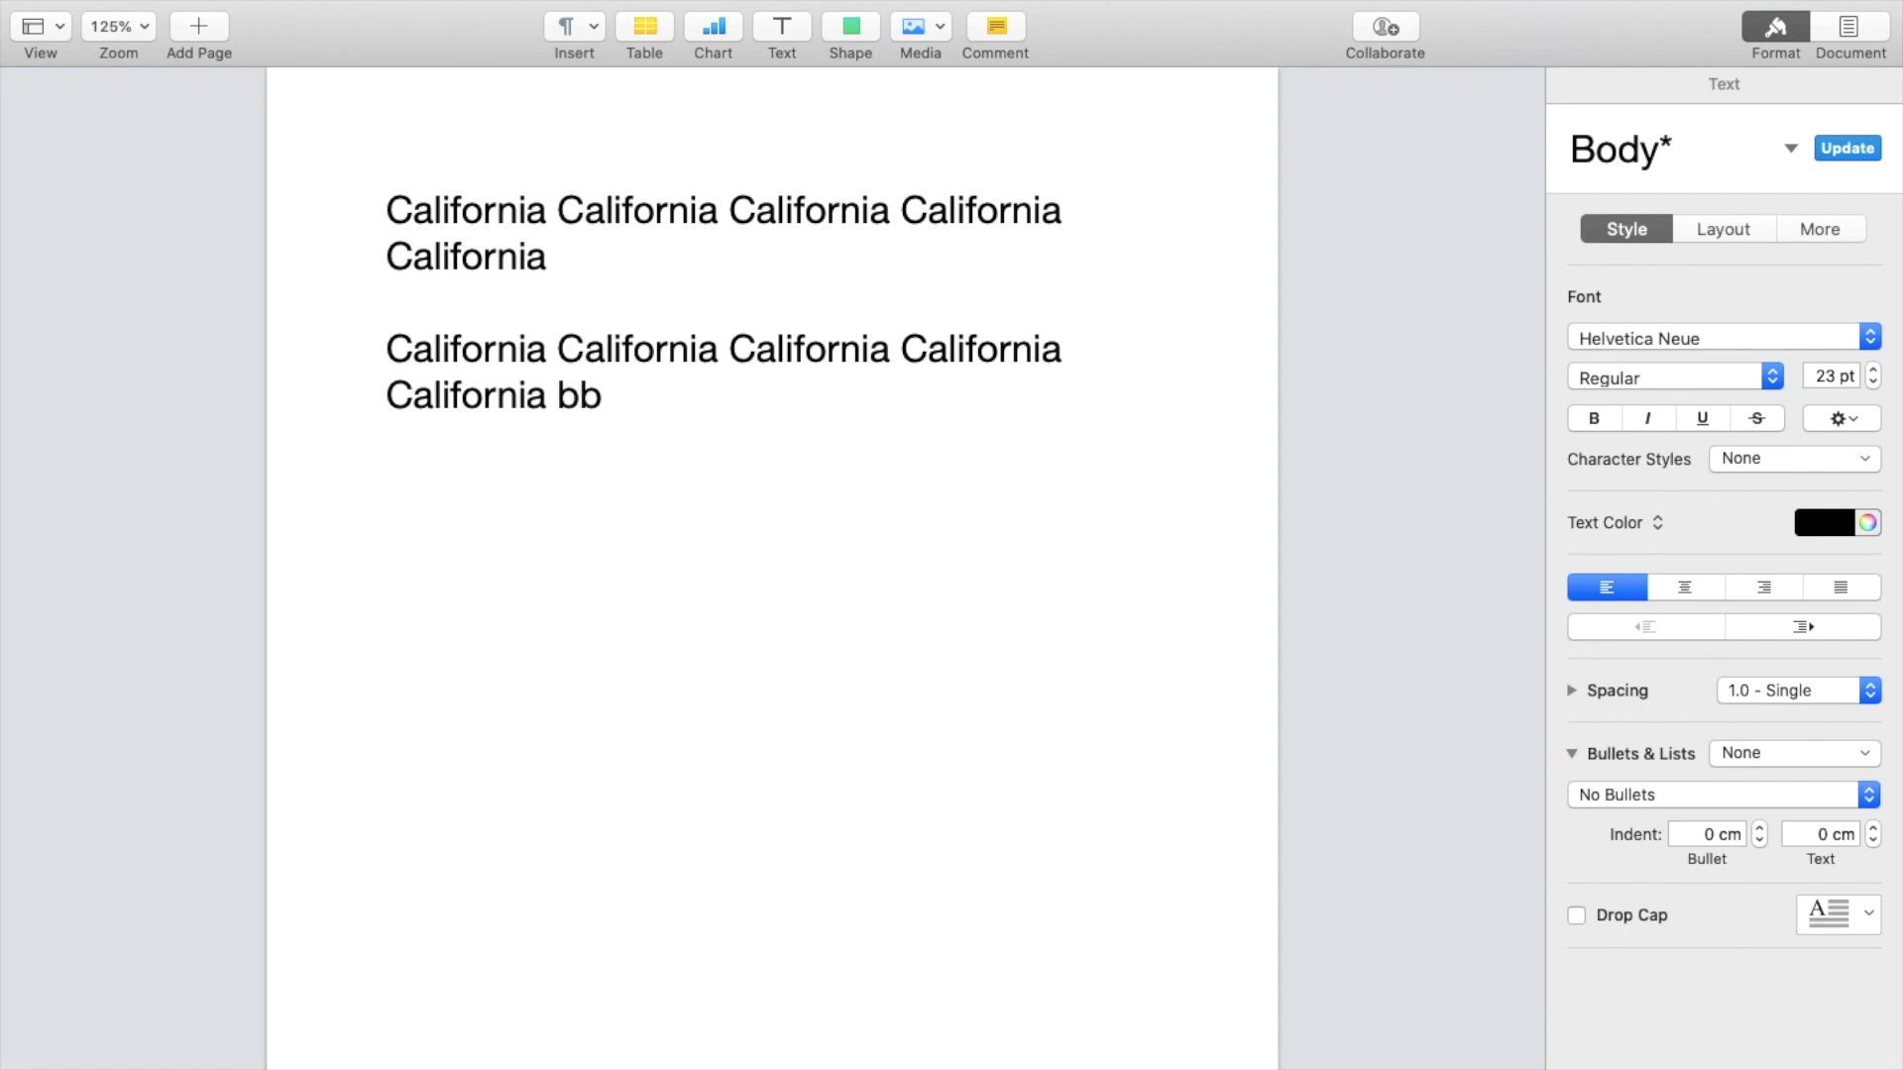
text(bbbbbbbbbbbbbbbbbbbbbbbbbbbbbbbbbbbb)
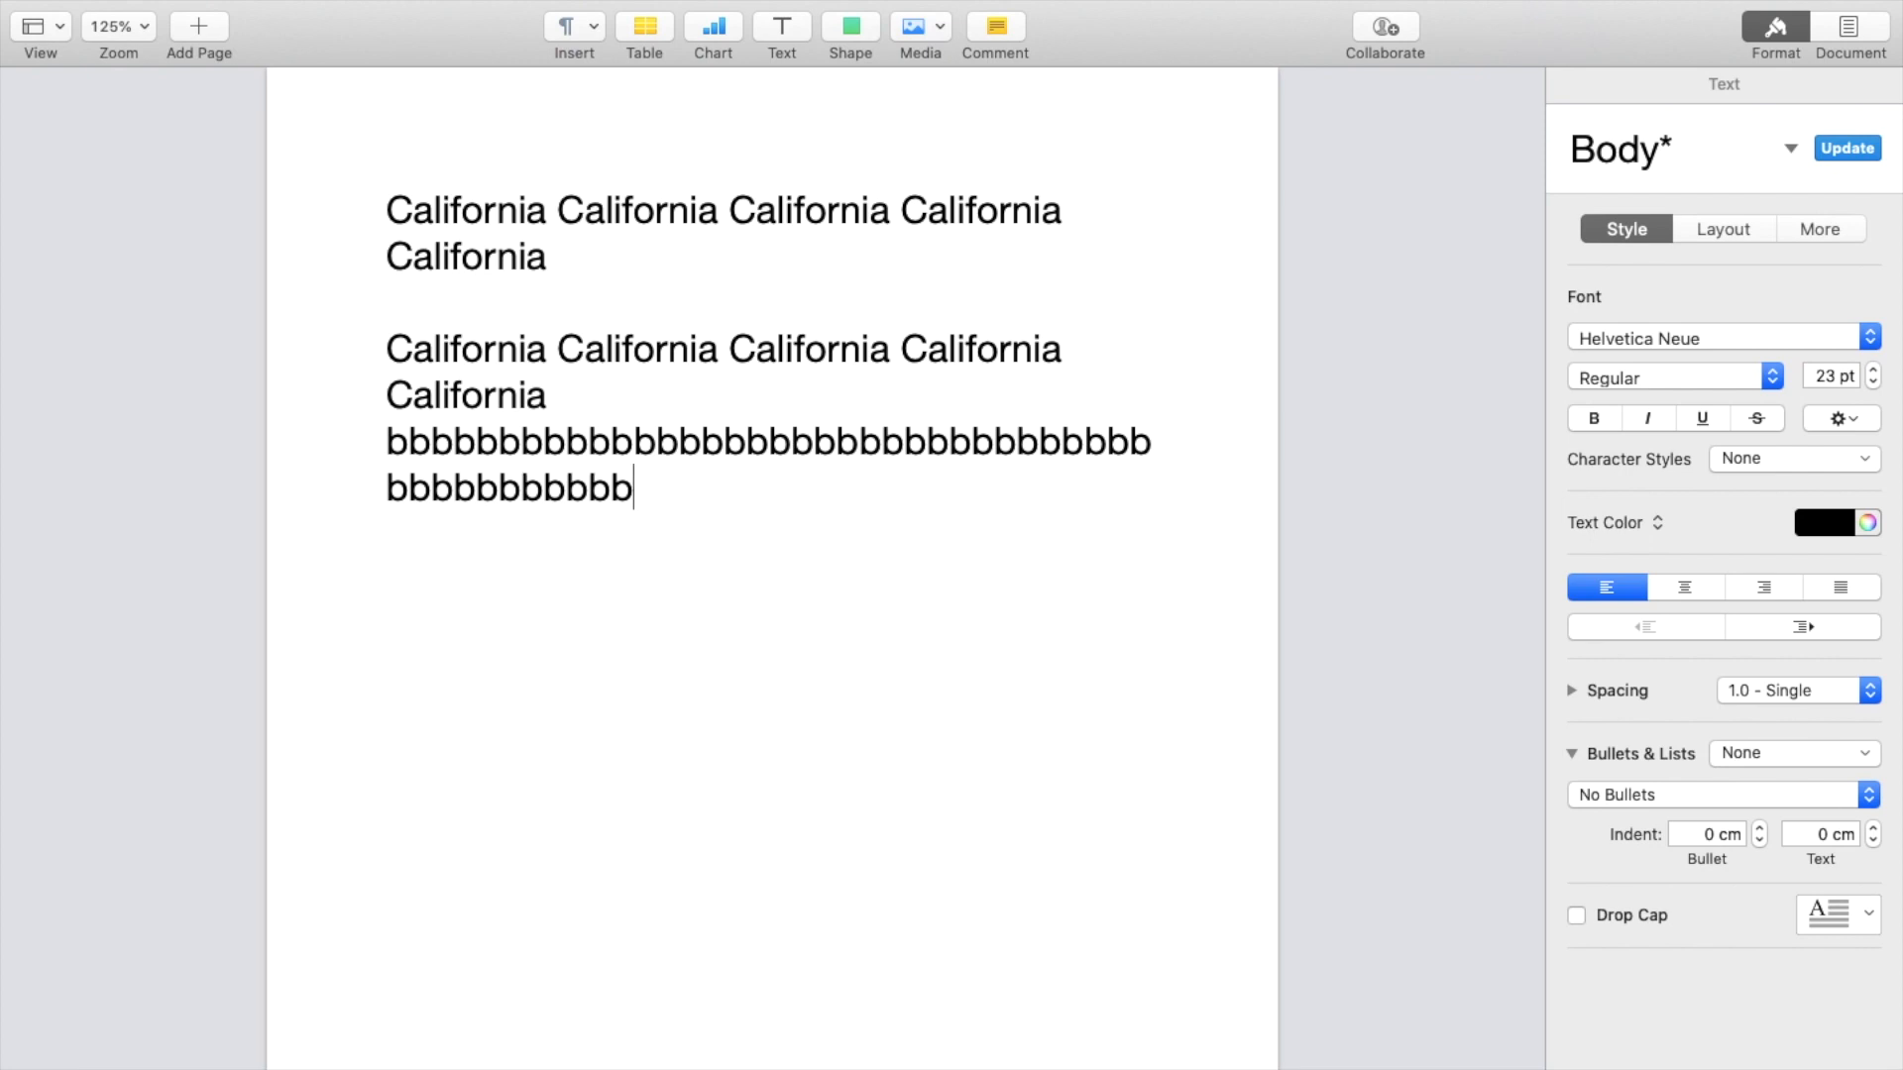
text(bbb)
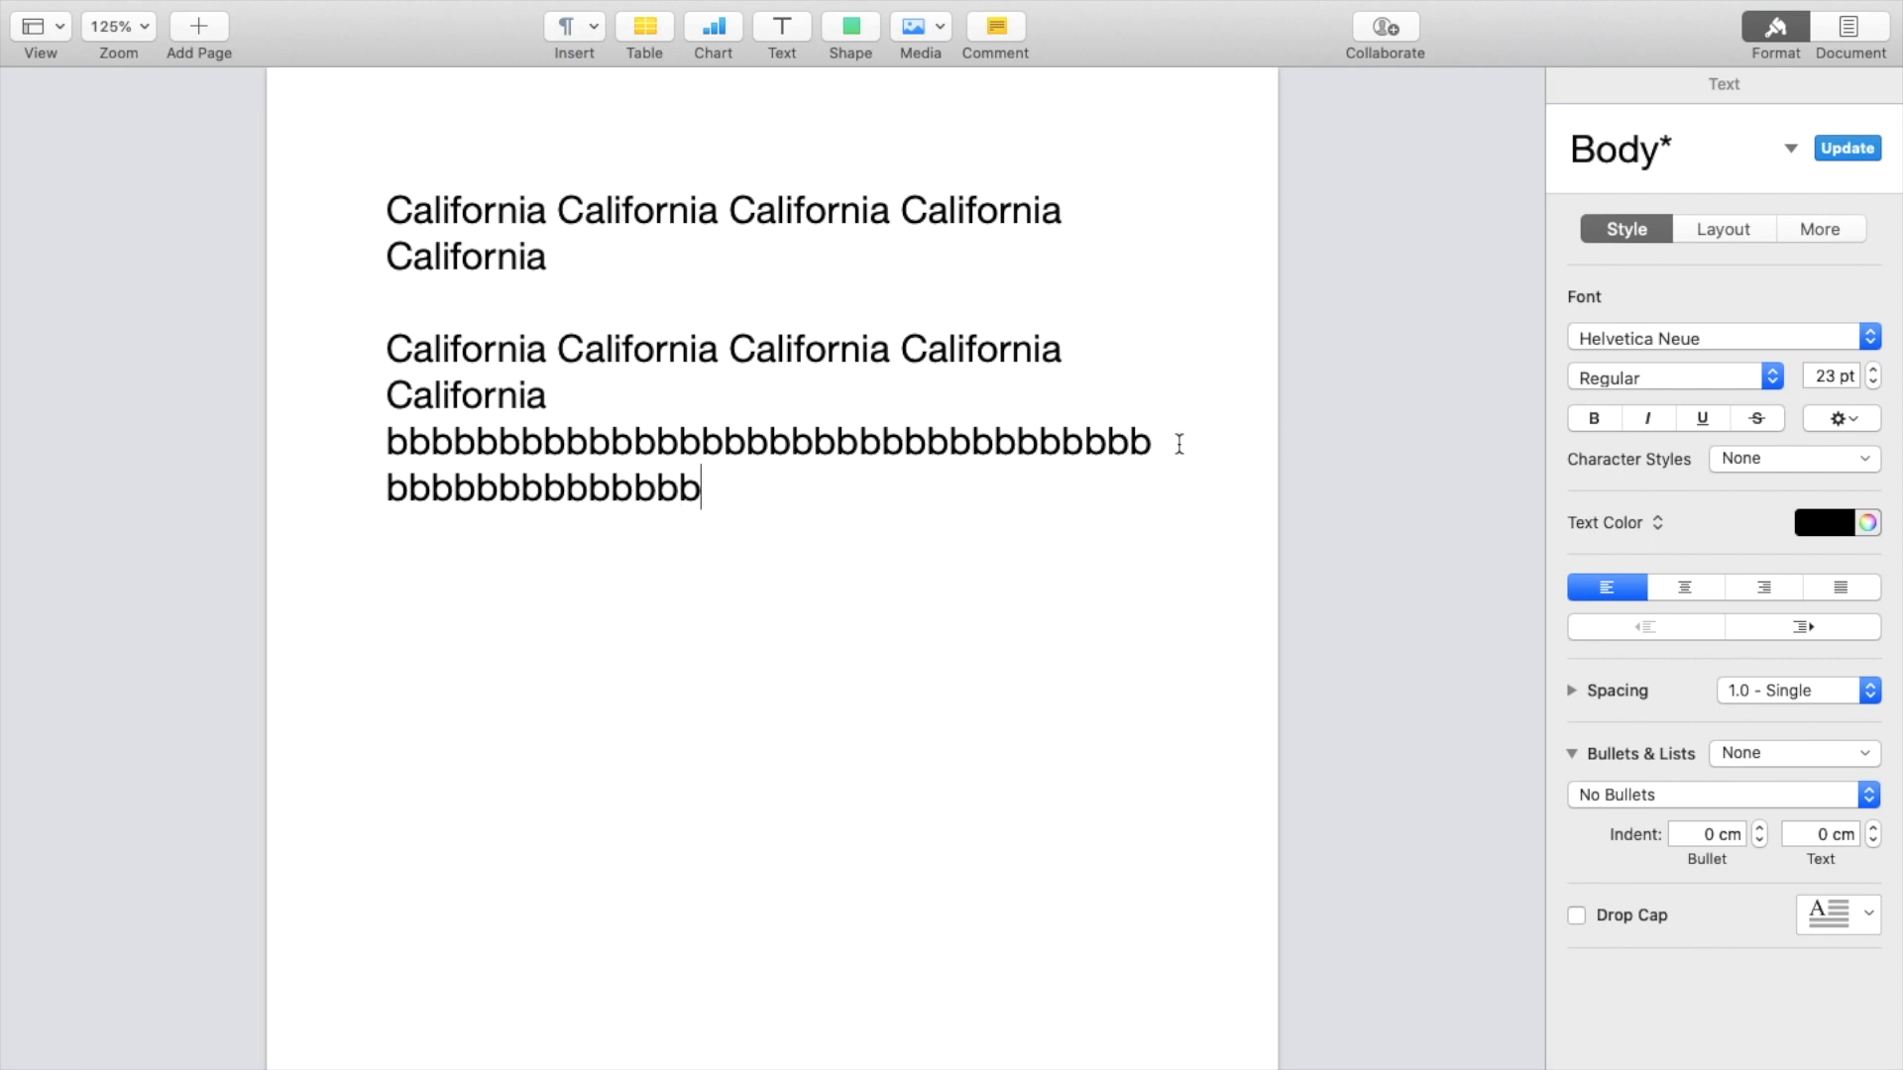
mouse_move(683, 518)
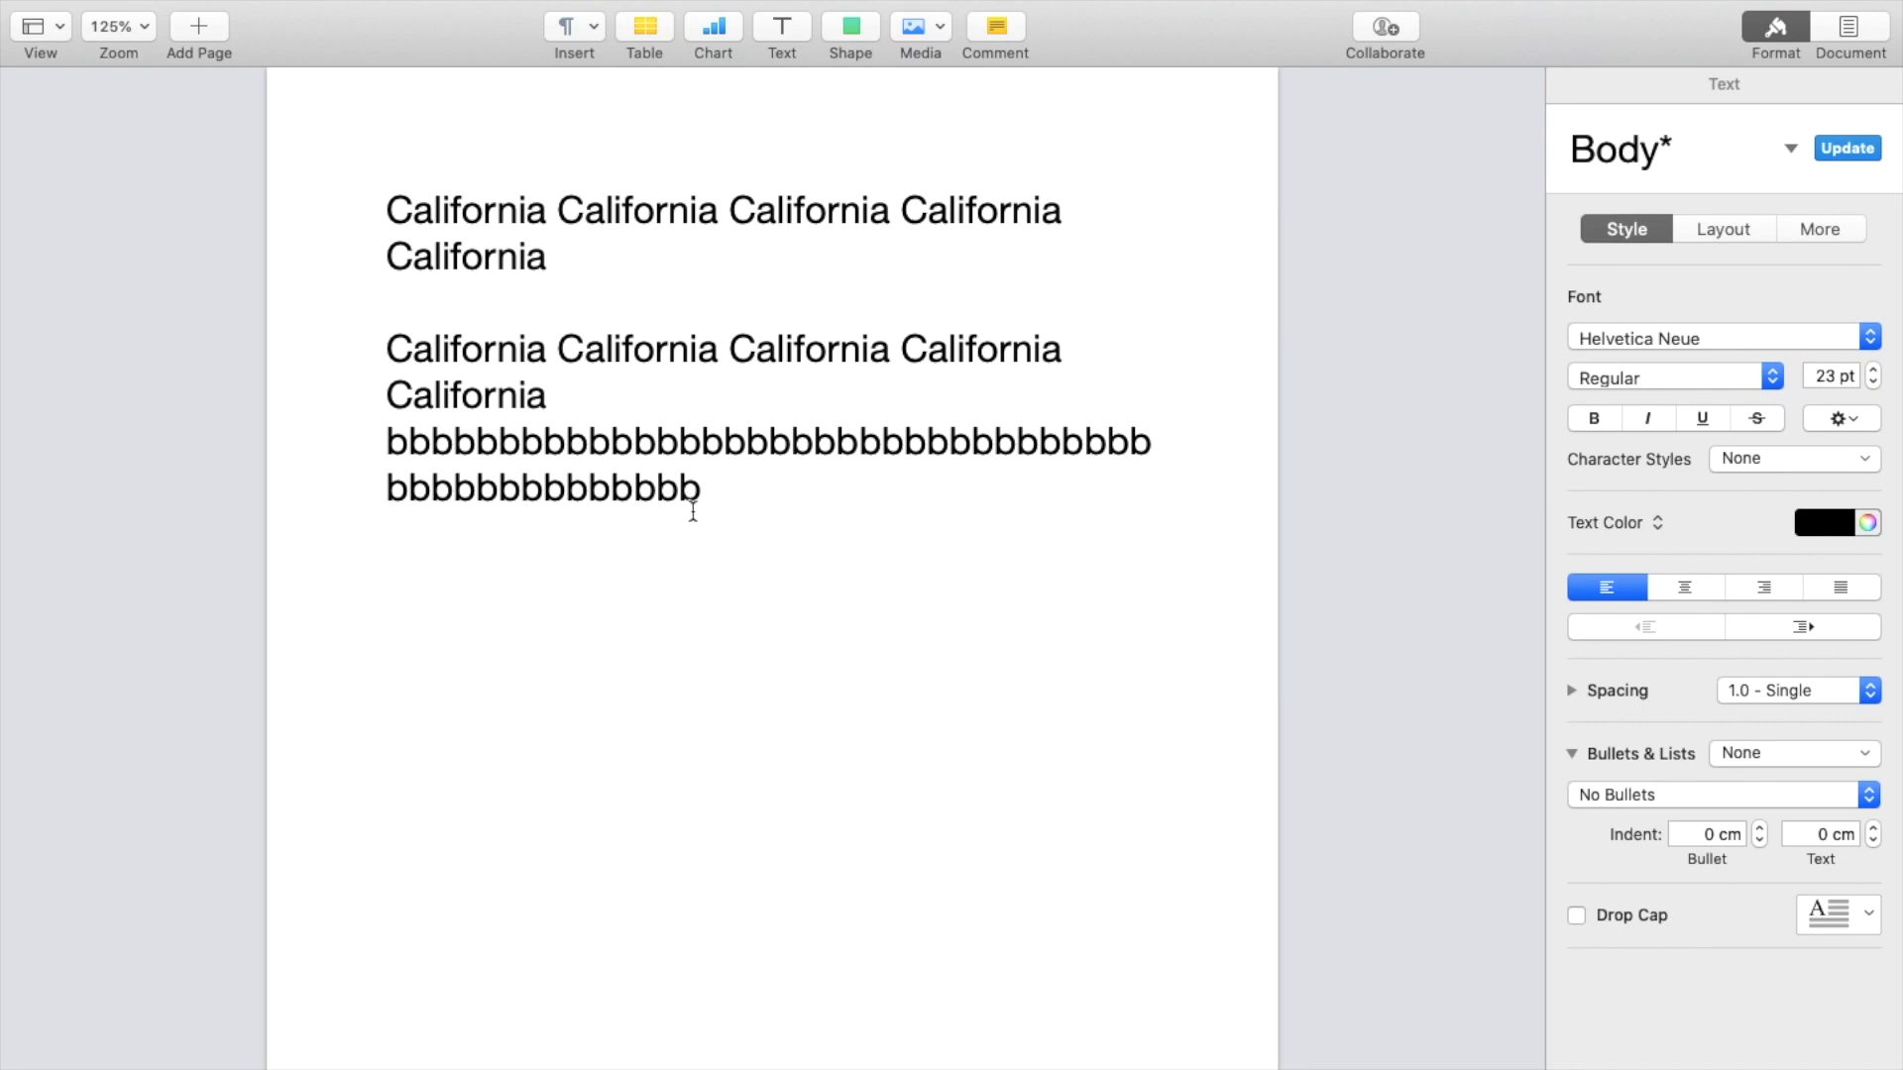
Apply Justify alignment to the second paragraph and its b-line, then deselect to view it
click(1842, 588)
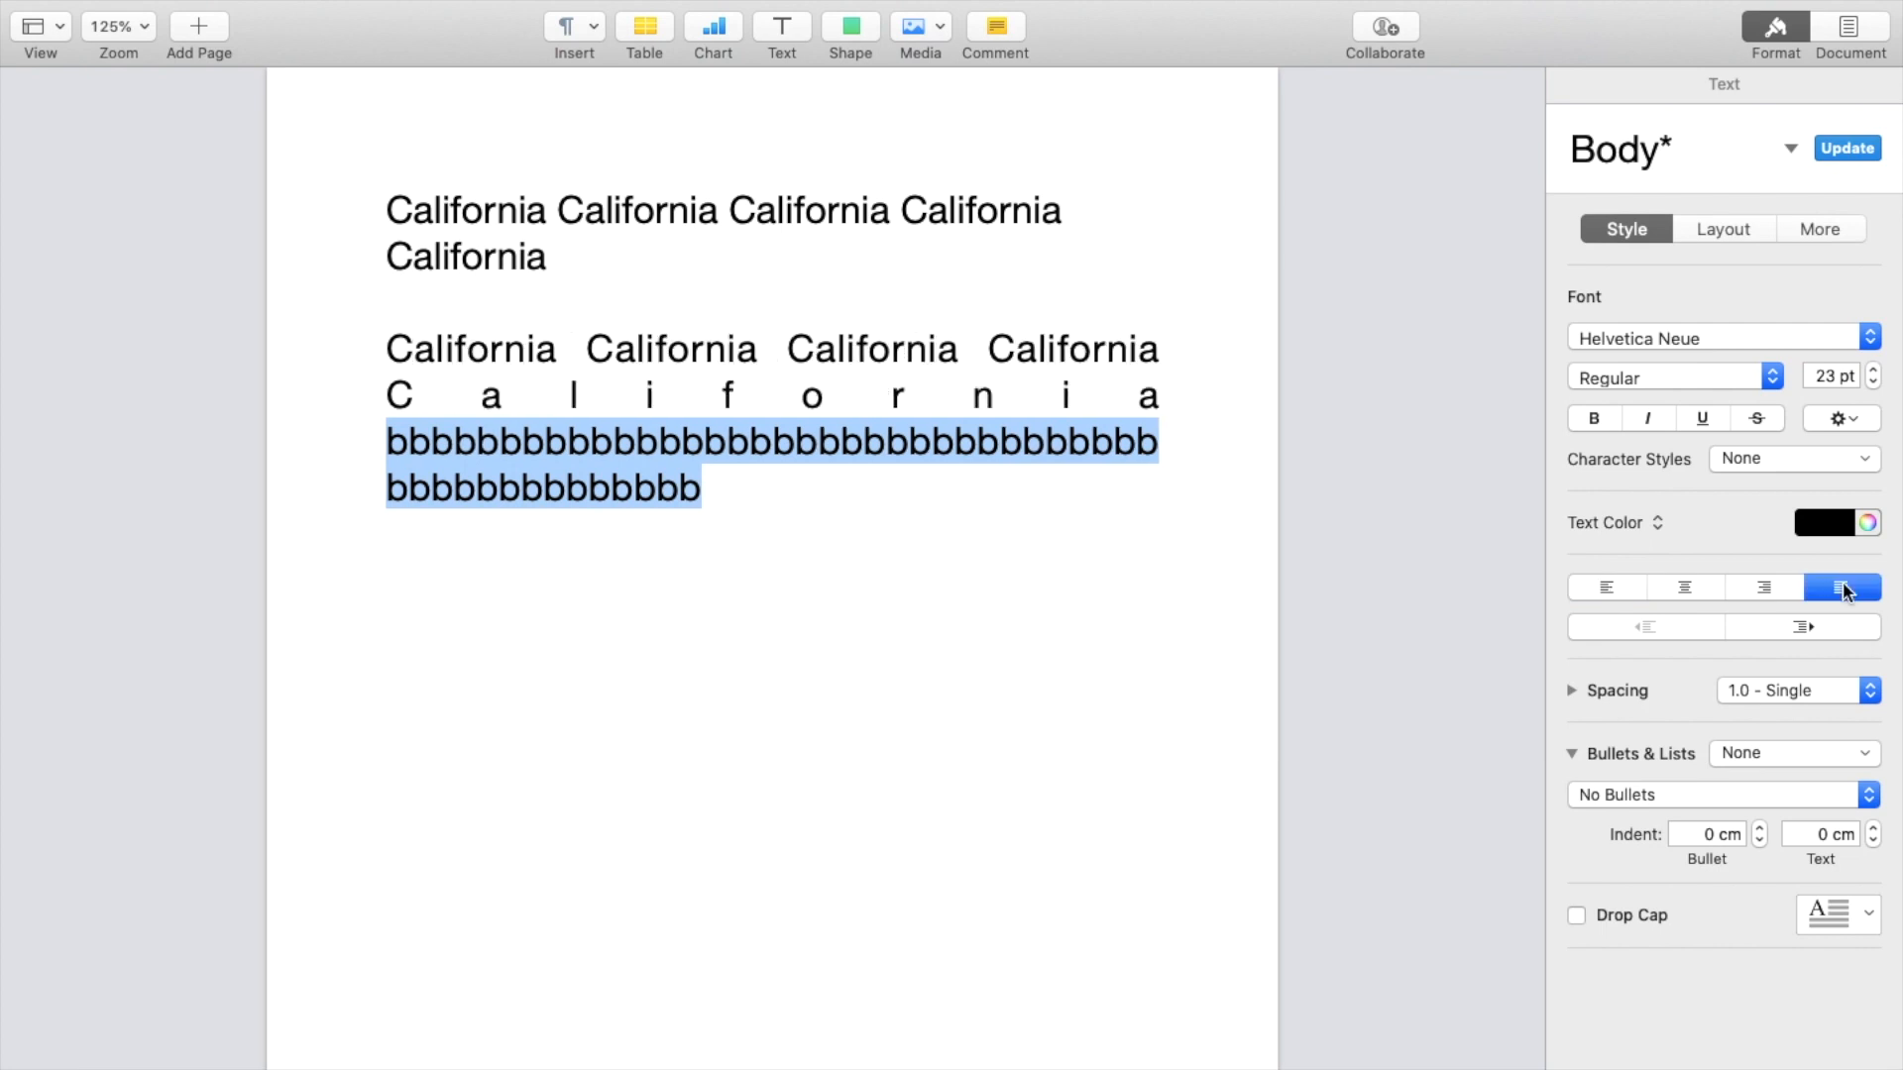
click(426, 395)
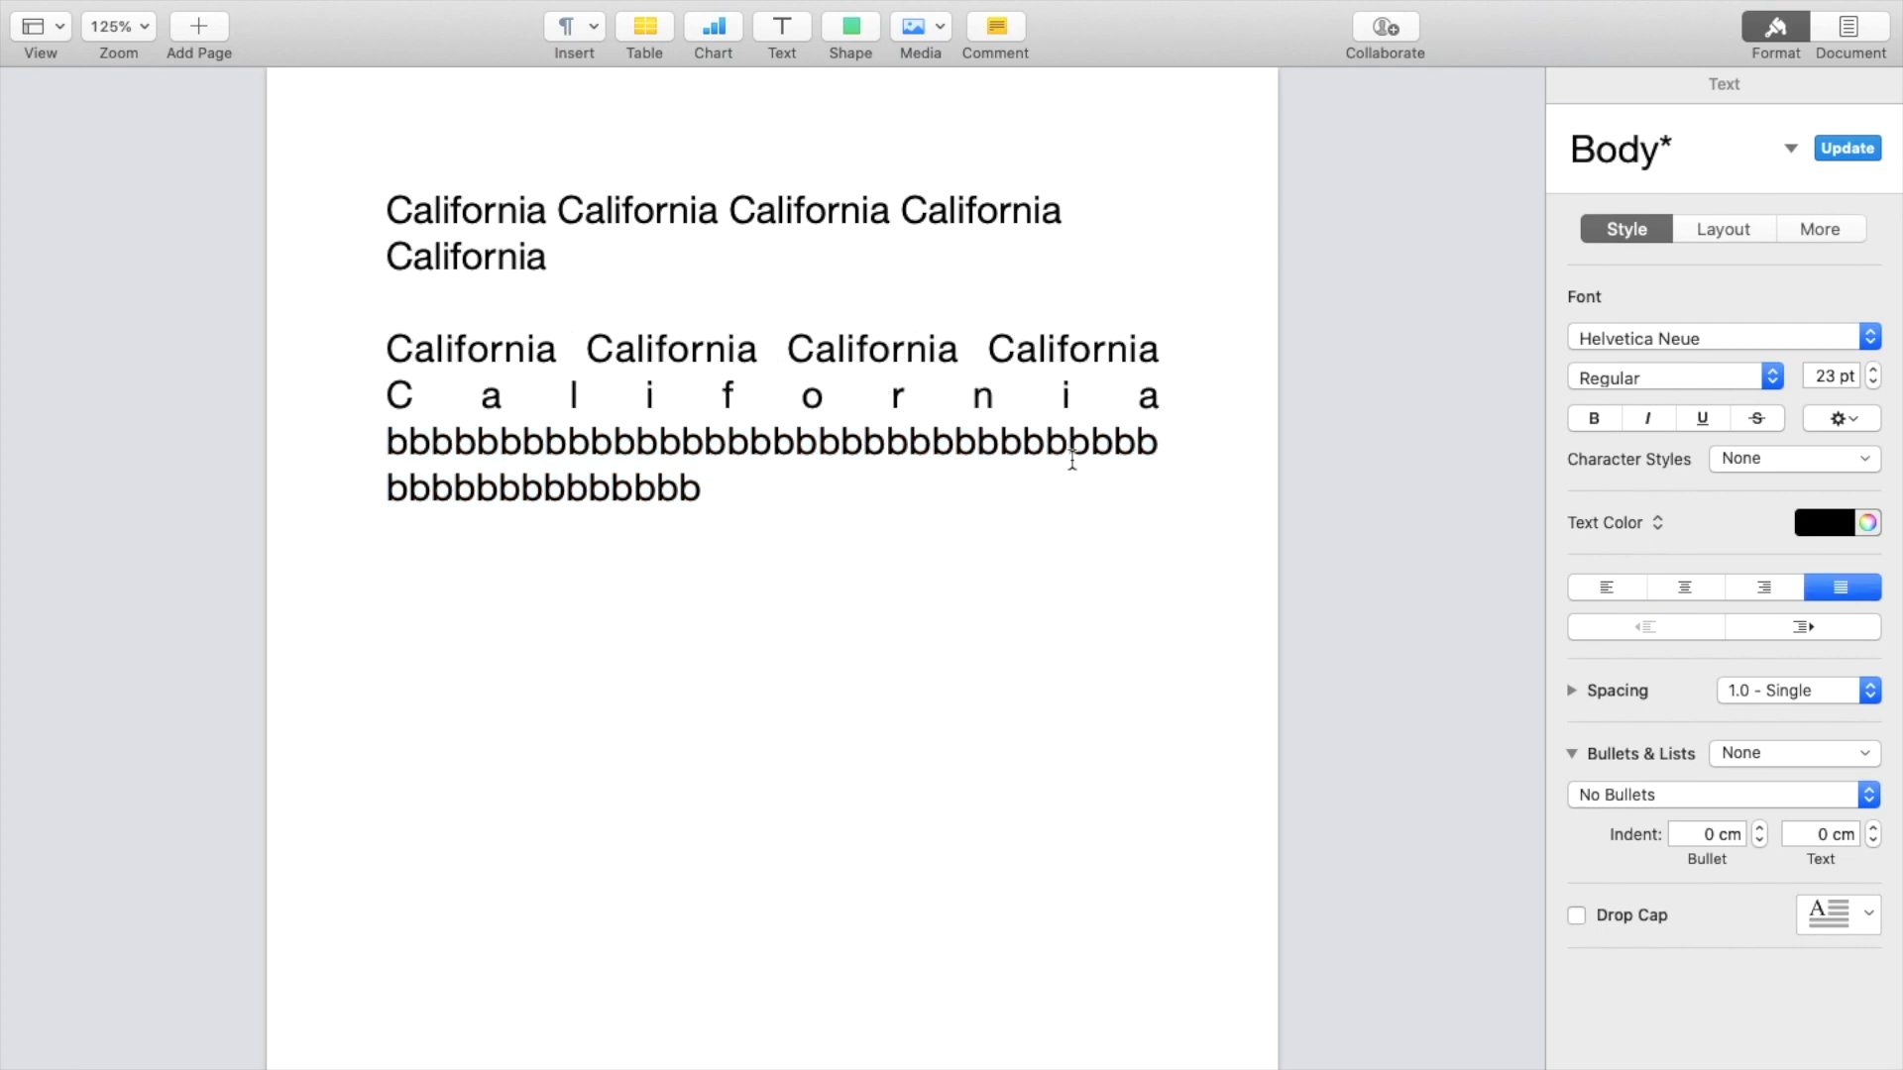
mouse_move(931, 508)
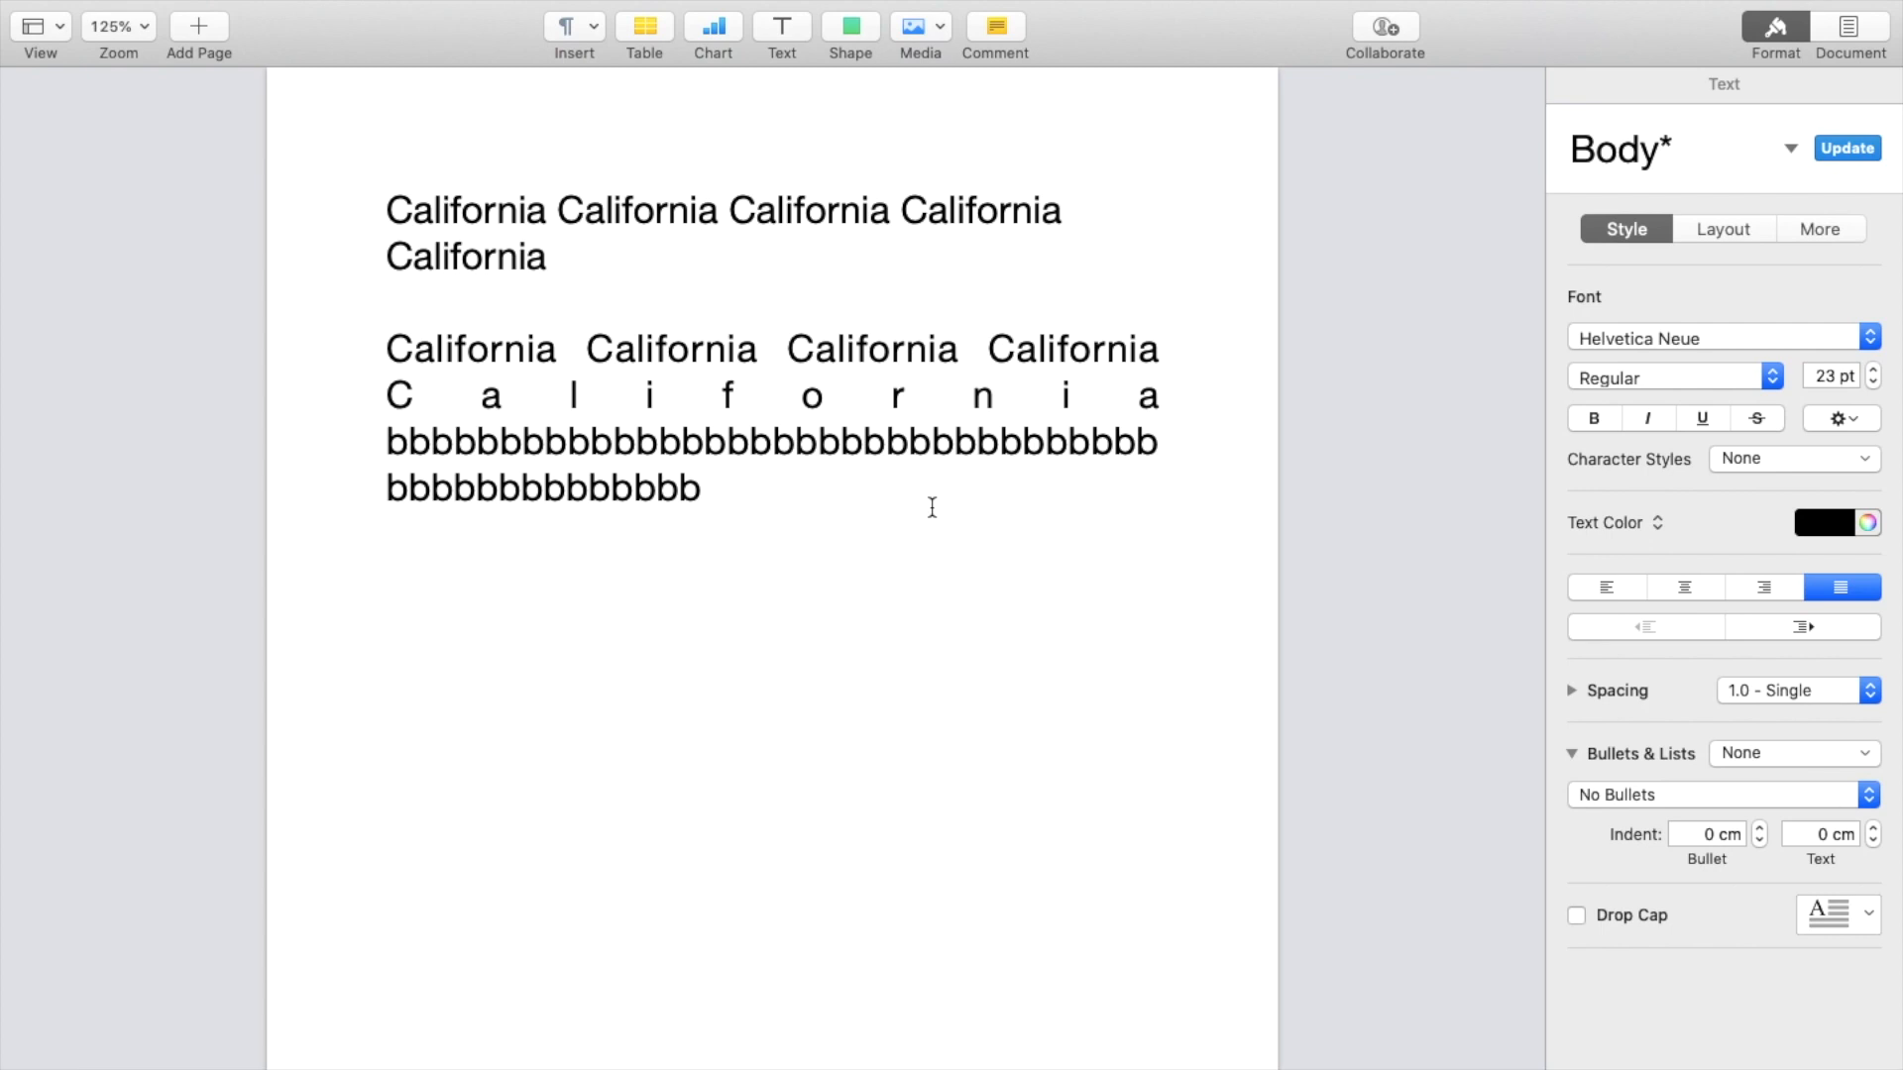
click(450, 394)
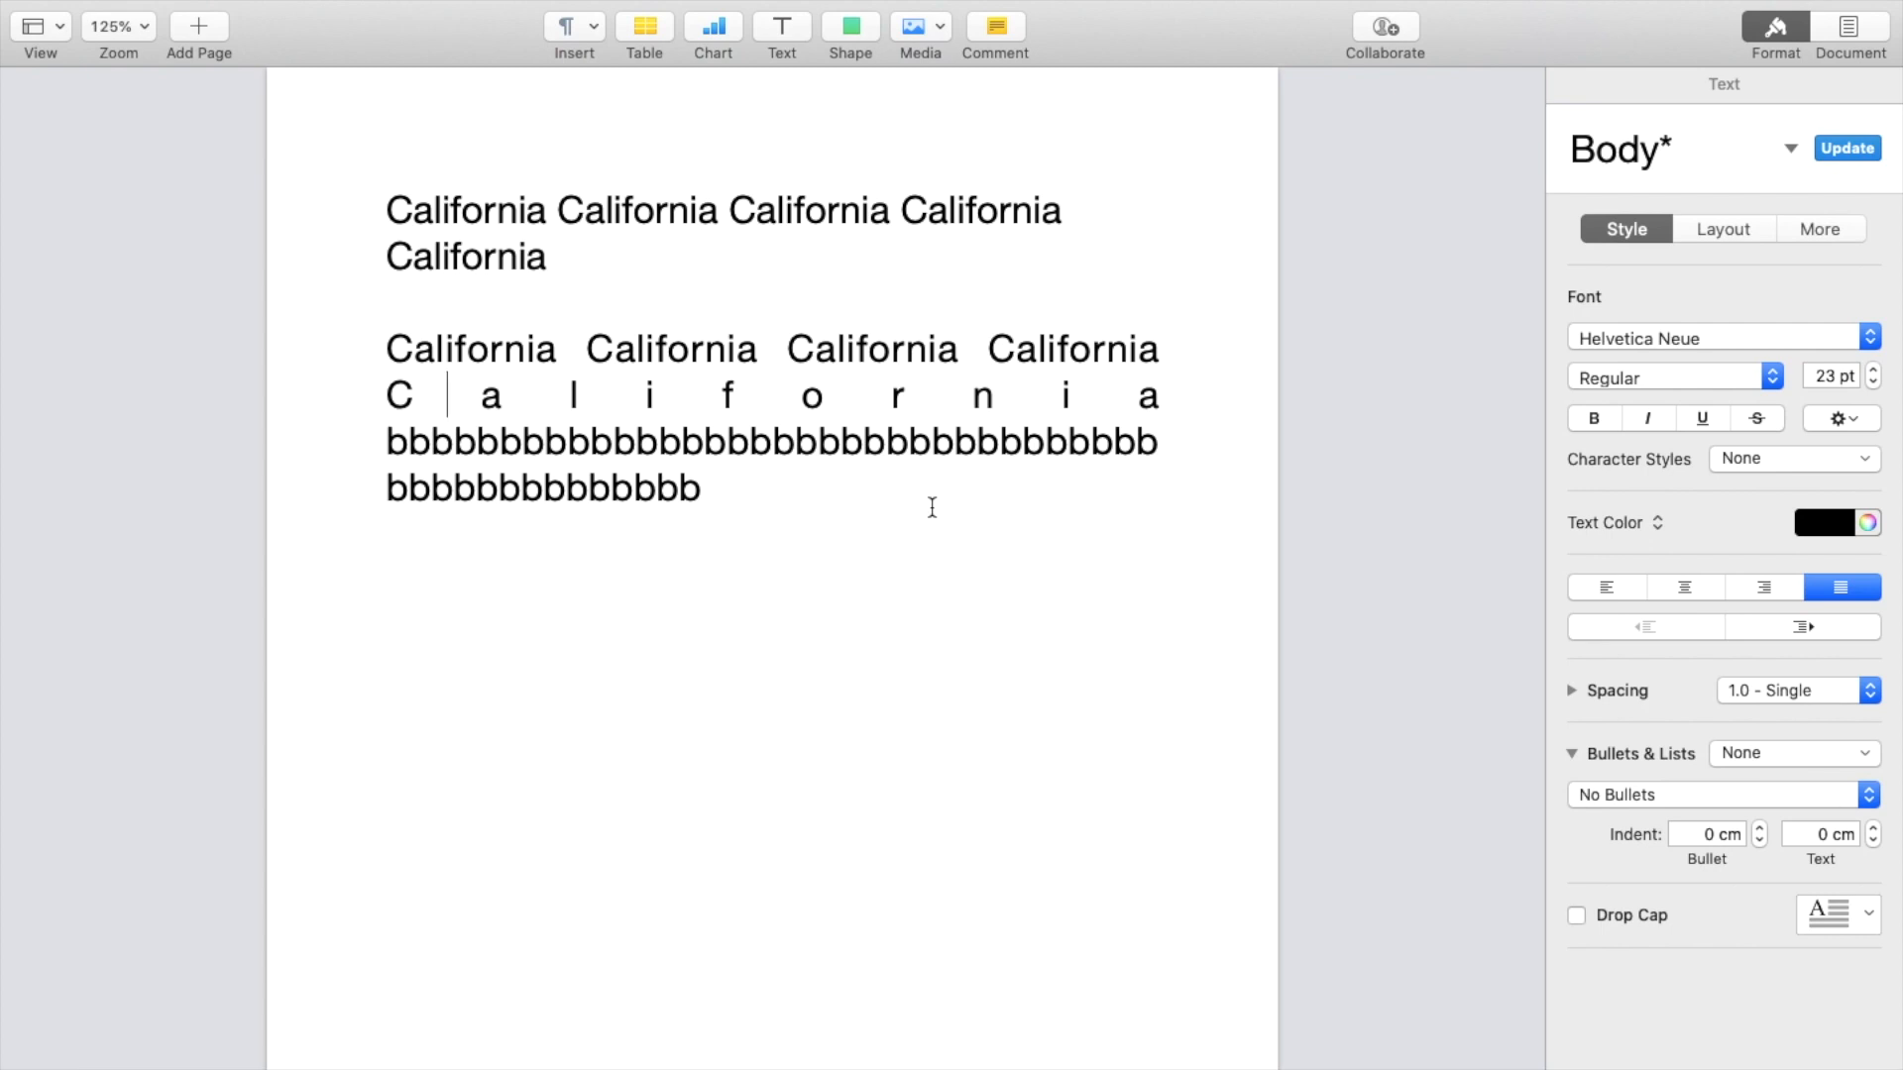